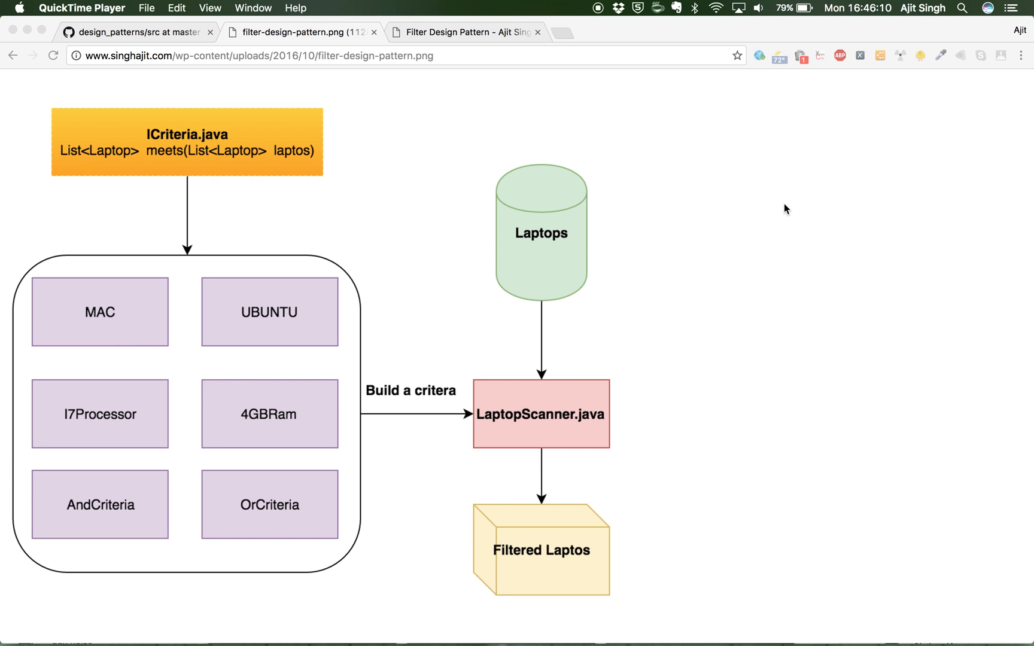
{"action": "mouse_move", "coordinate": [399, 249]}
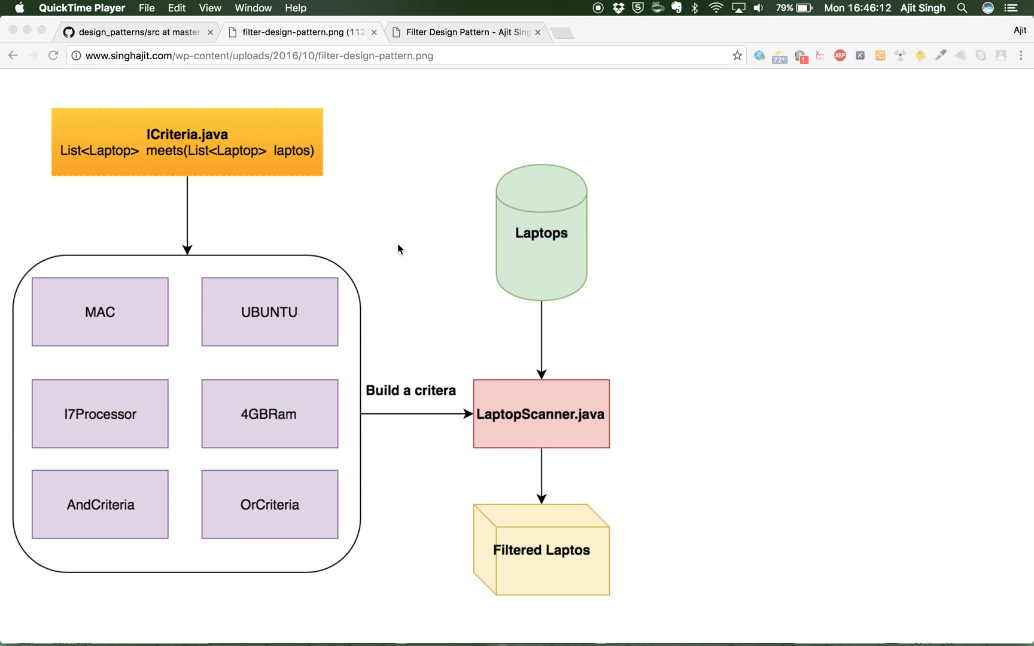
{"action": "mouse_move", "coordinate": [399, 227]}
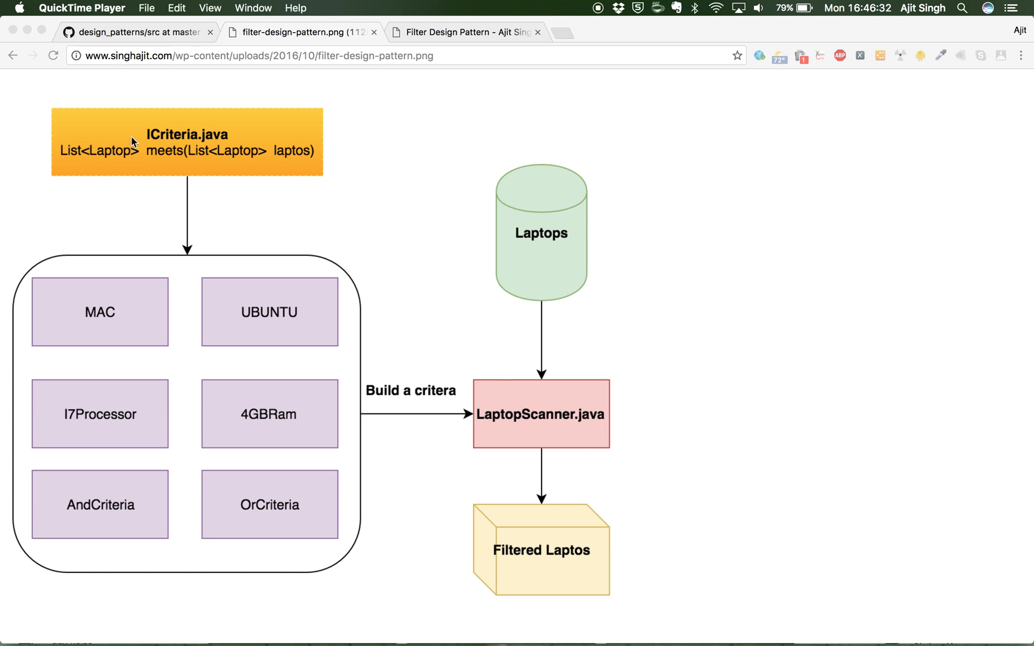
{"action": "mouse_move", "coordinate": [274, 153]}
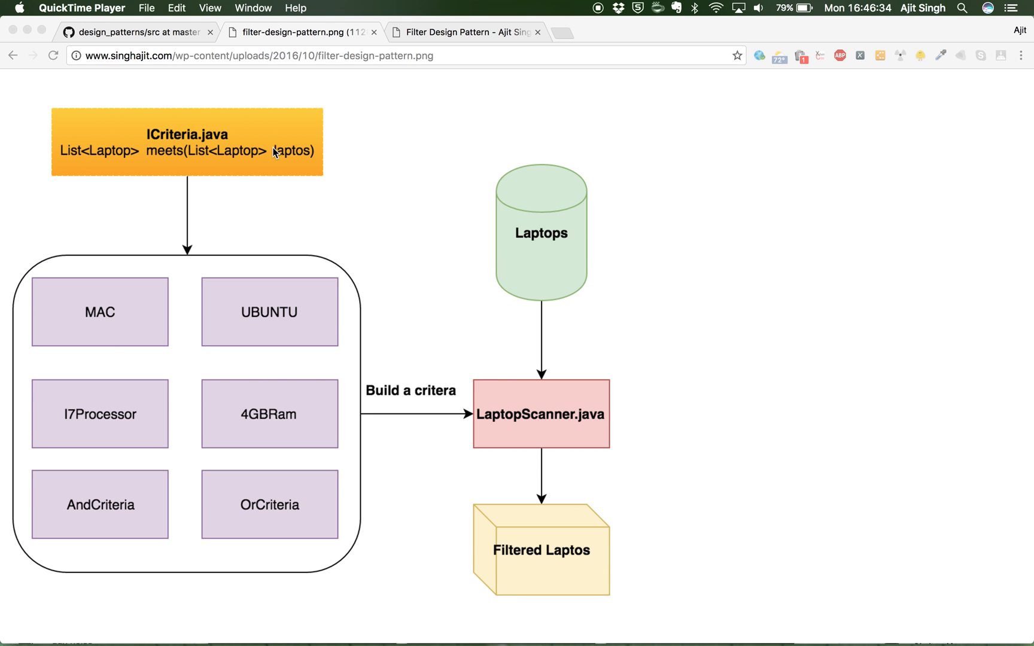
{"action": "mouse_move", "coordinate": [354, 166]}
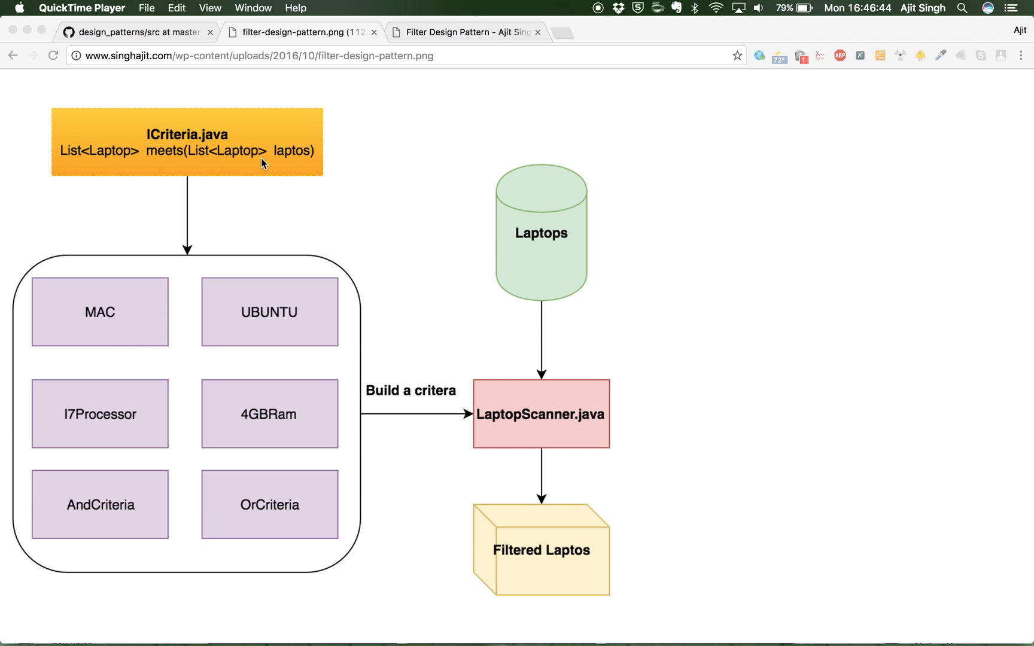
{"action": "mouse_move", "coordinate": [129, 319]}
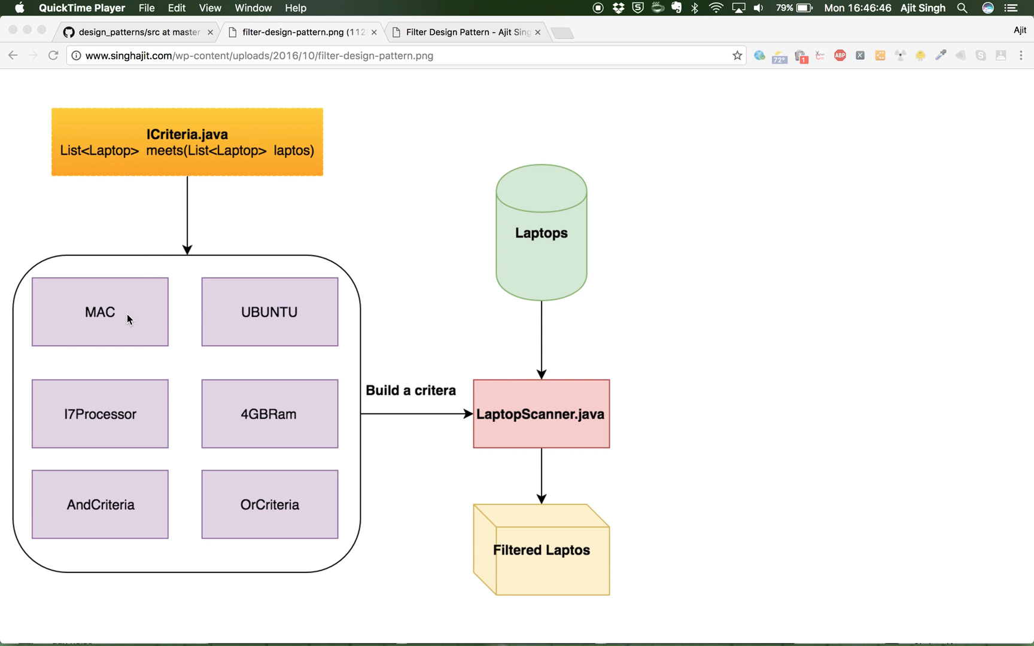
{"action": "mouse_move", "coordinate": [170, 314]}
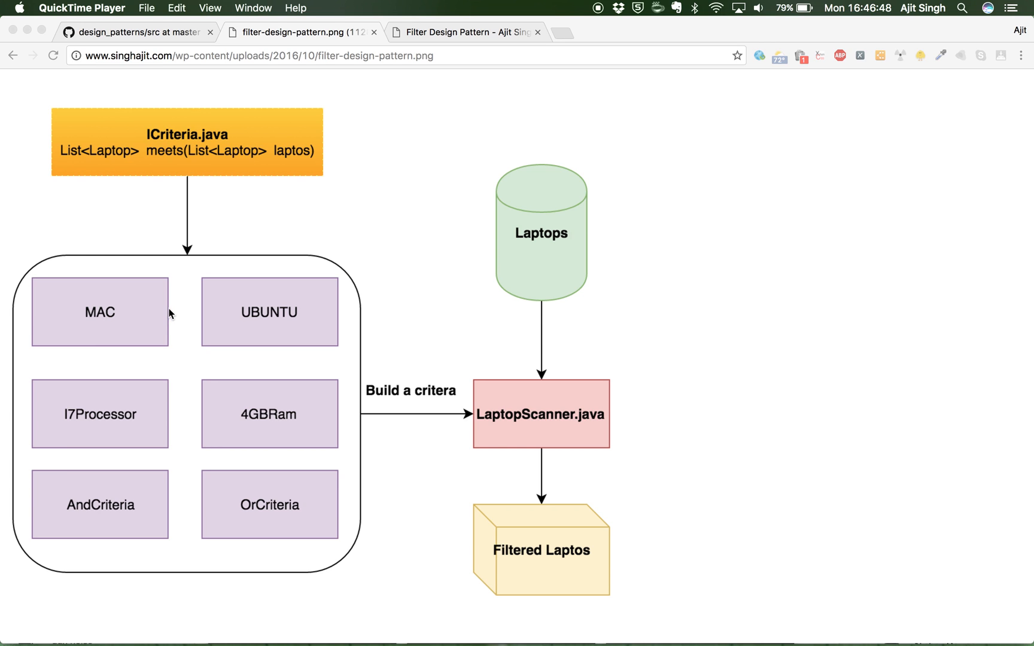
{"action": "mouse_move", "coordinate": [131, 432]}
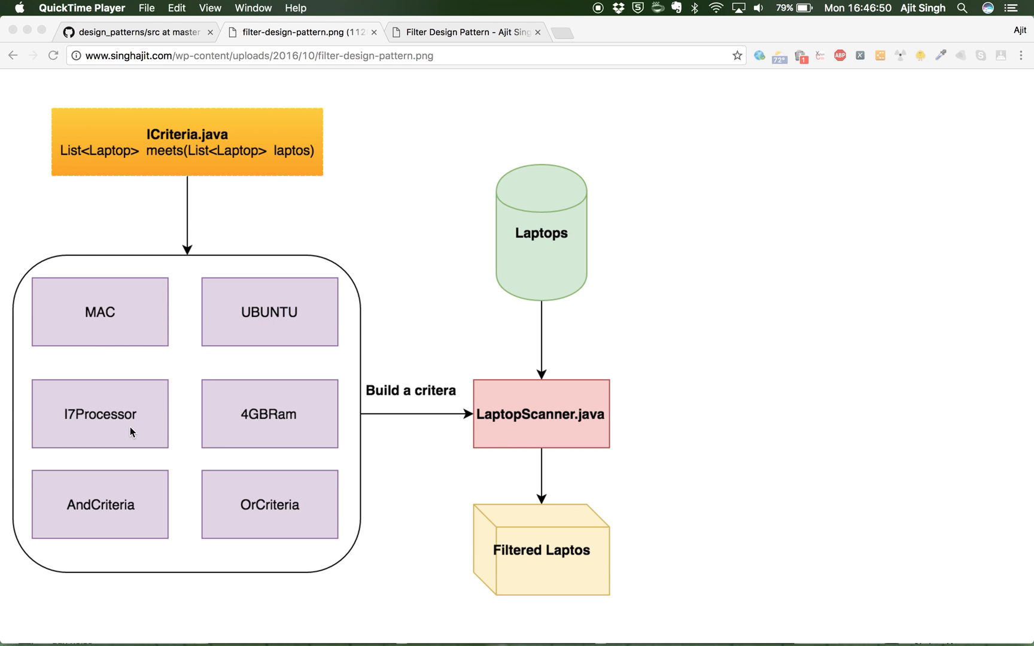
{"action": "mouse_move", "coordinate": [275, 464]}
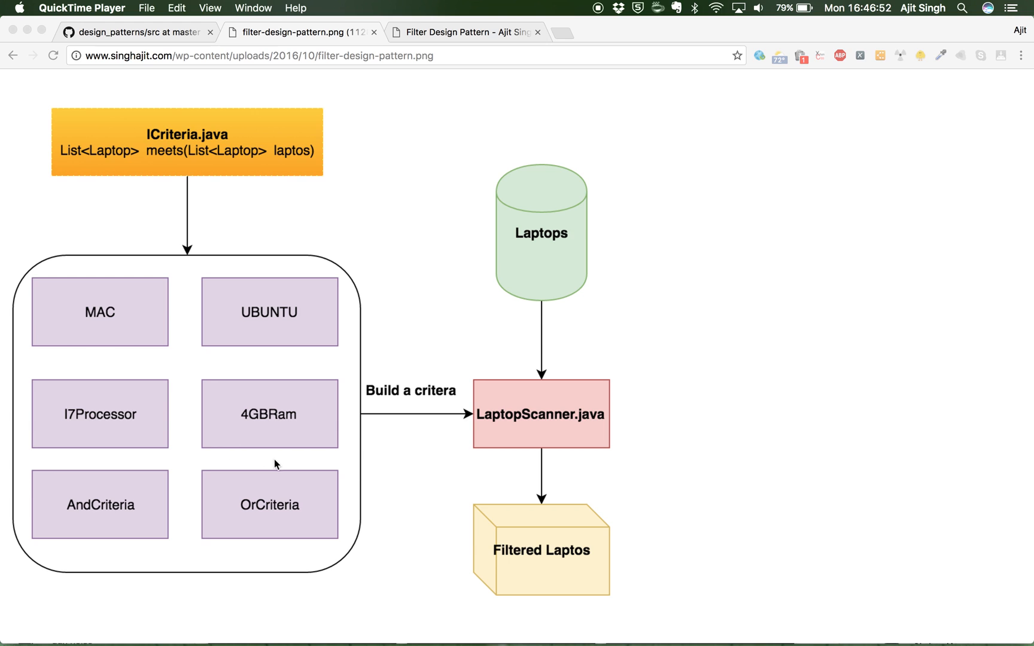
{"action": "mouse_move", "coordinate": [183, 485]}
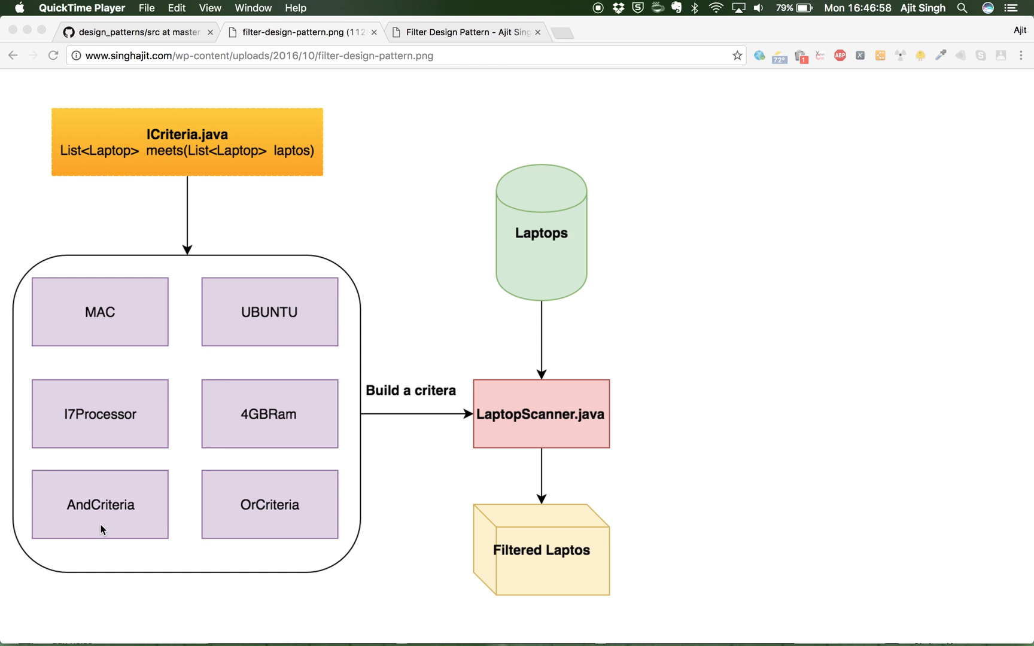
{"action": "mouse_move", "coordinate": [224, 532]}
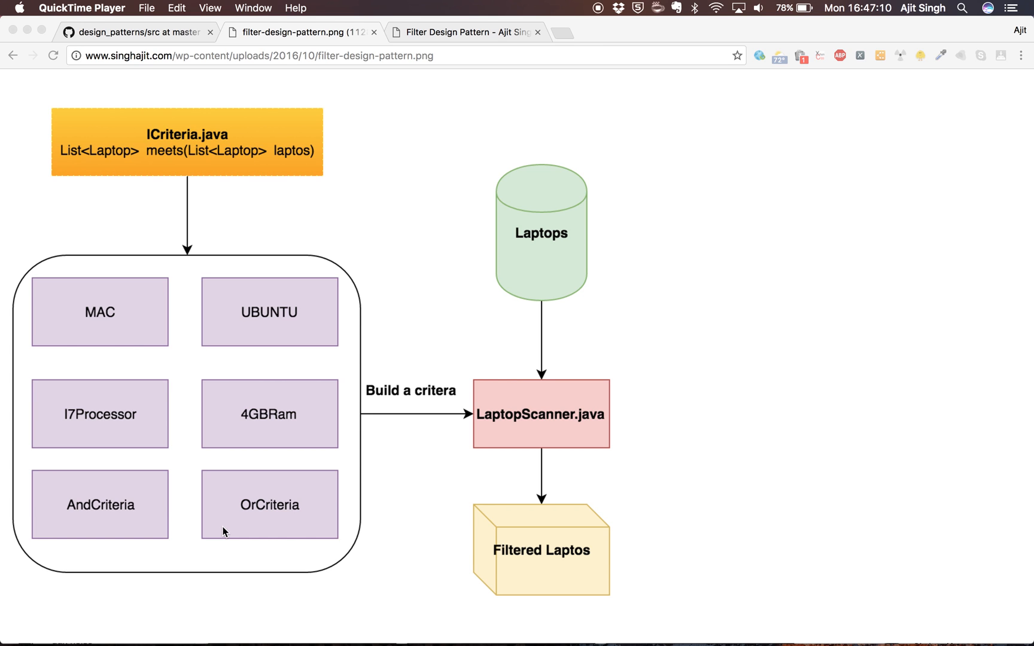
{"action": "mouse_move", "coordinate": [284, 521]}
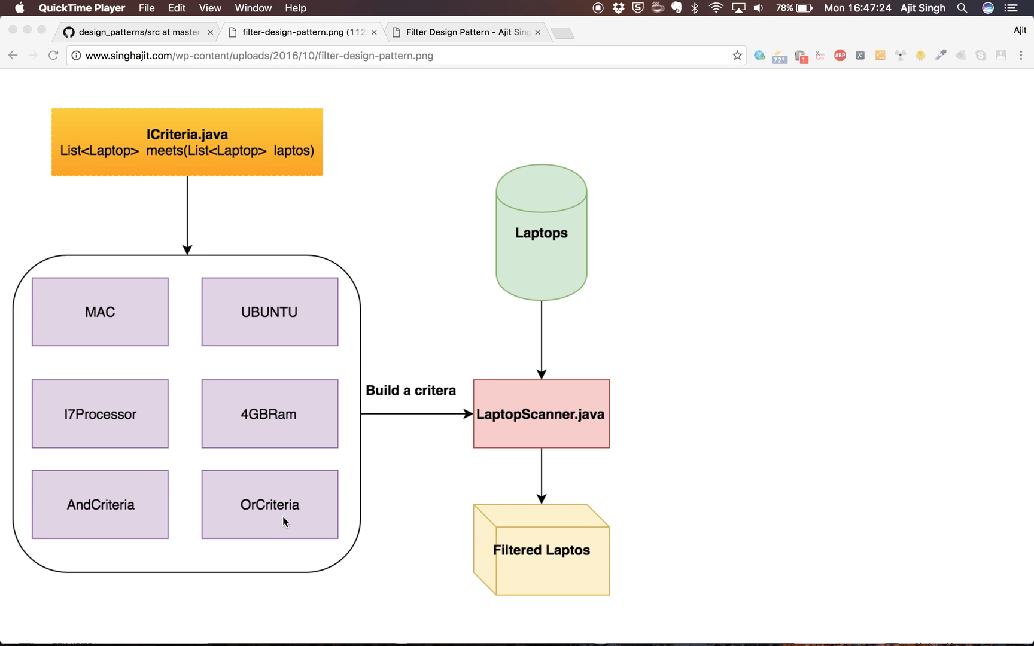
{"action": "mouse_move", "coordinate": [423, 421]}
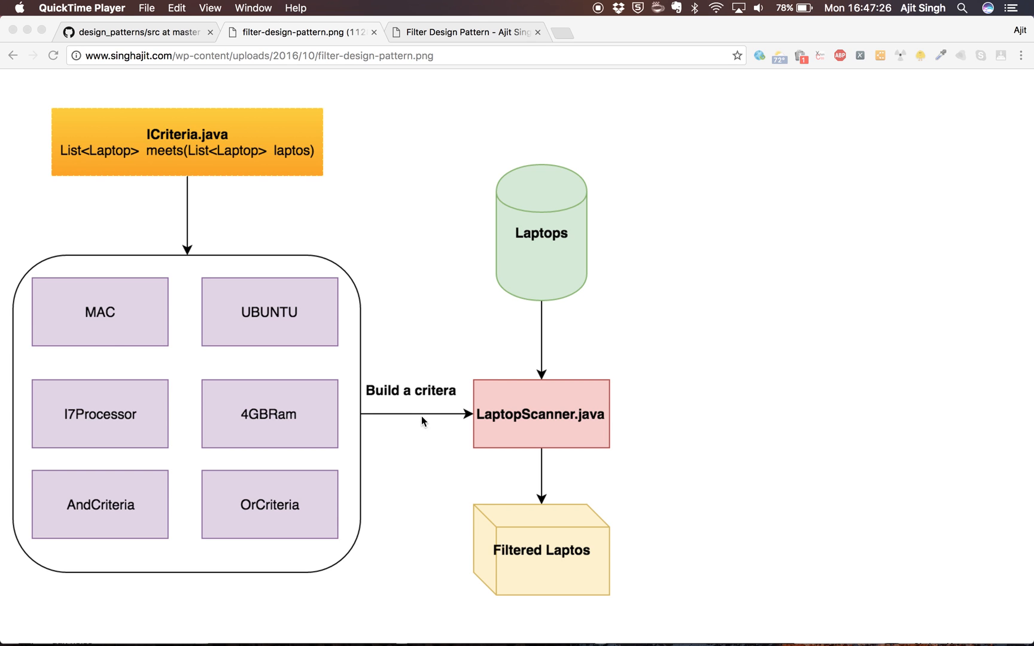
{"action": "mouse_move", "coordinate": [224, 163]}
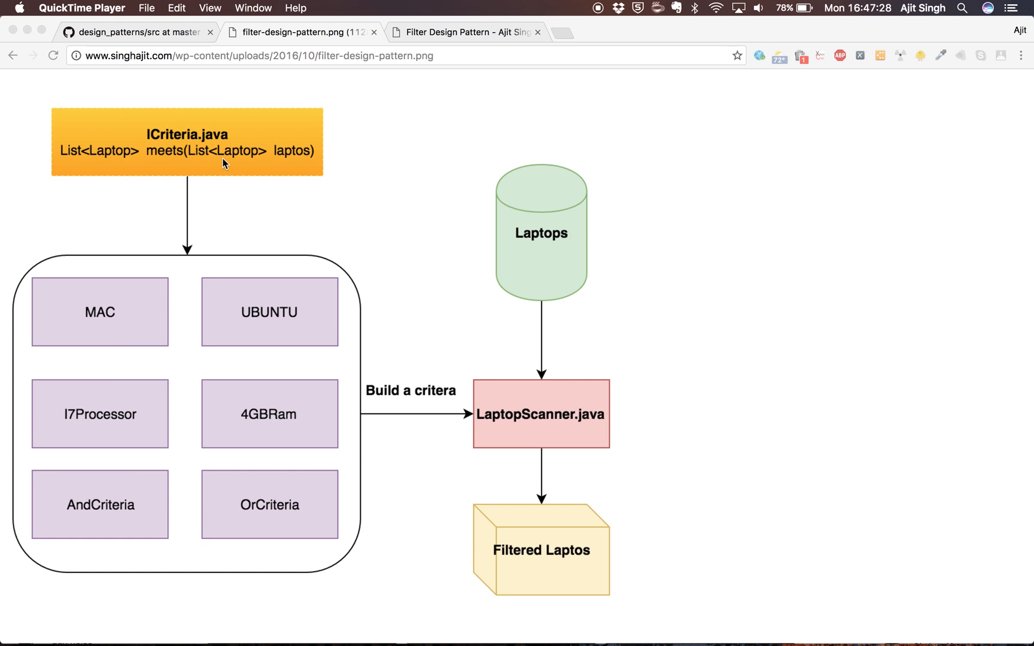
{"action": "mouse_move", "coordinate": [421, 382]}
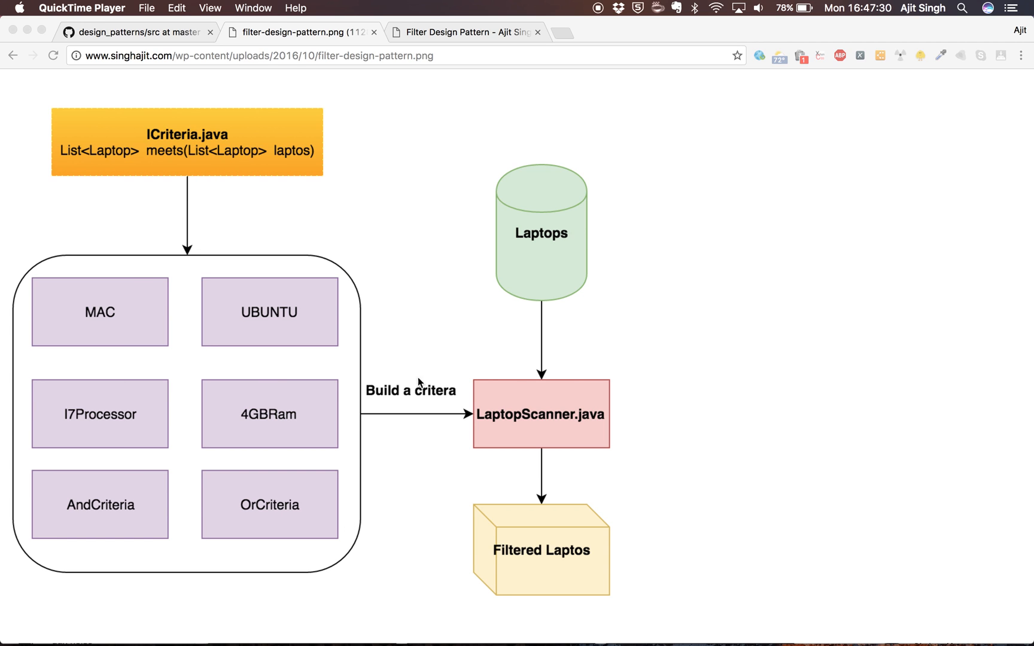
{"action": "mouse_move", "coordinate": [534, 212]}
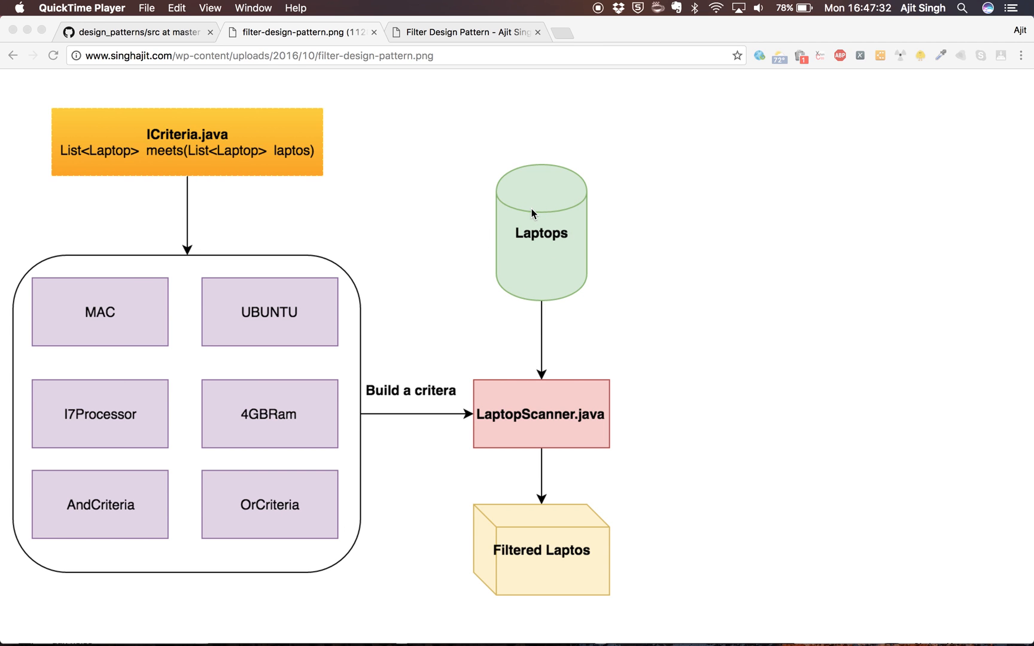
{"action": "mouse_move", "coordinate": [616, 535]}
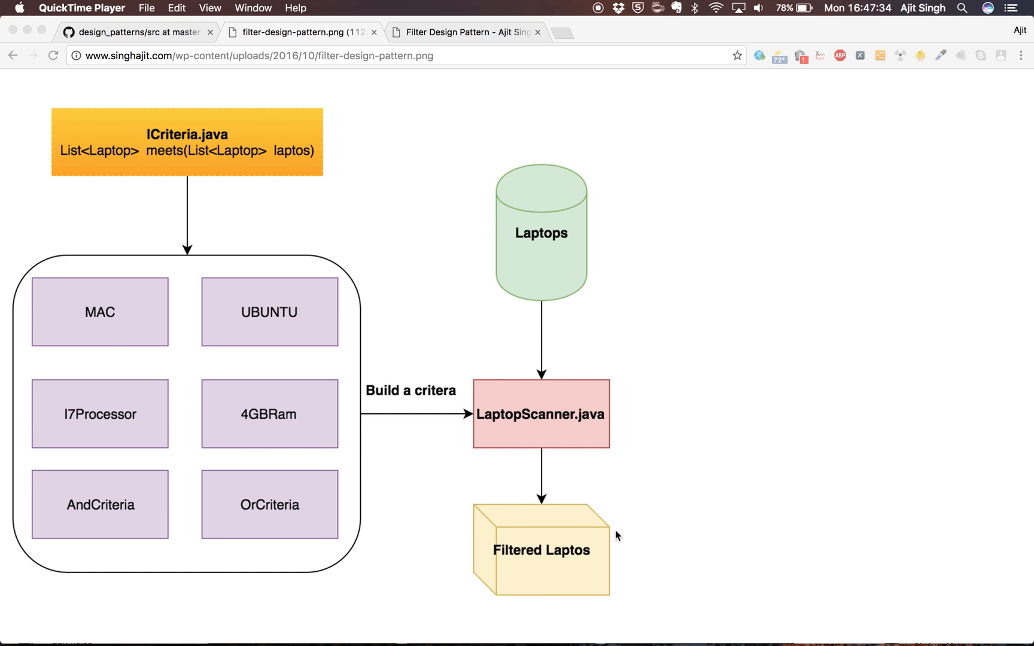
{"action": "mouse_move", "coordinate": [569, 525]}
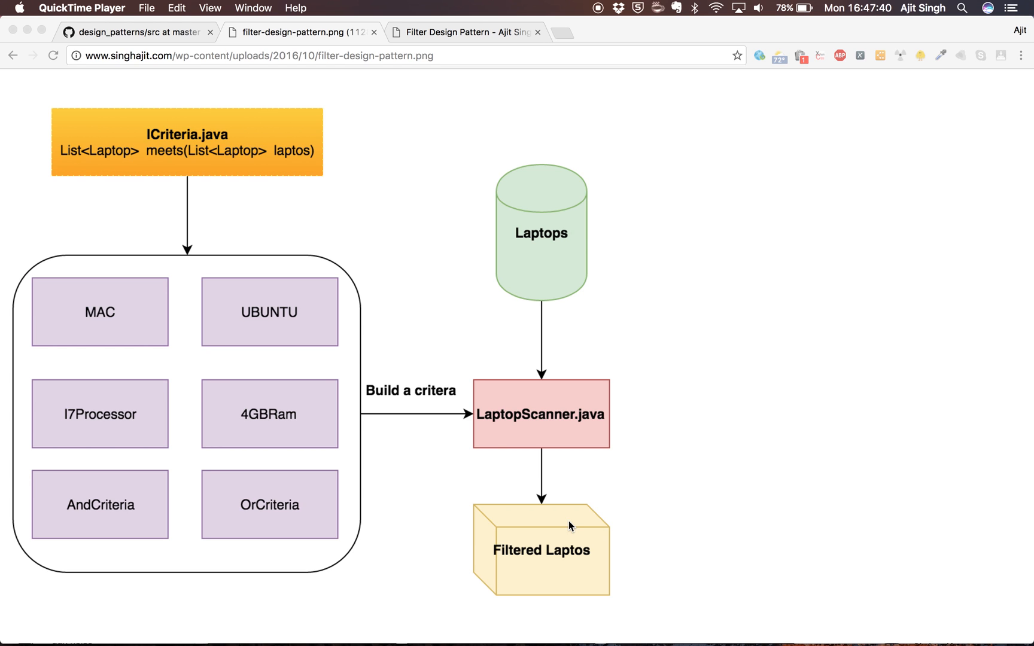
In IntelliJ, highlight the Criteria interface name, then select HardDisk250GB in the project
{"action": "key", "text": "cmd+tab"}
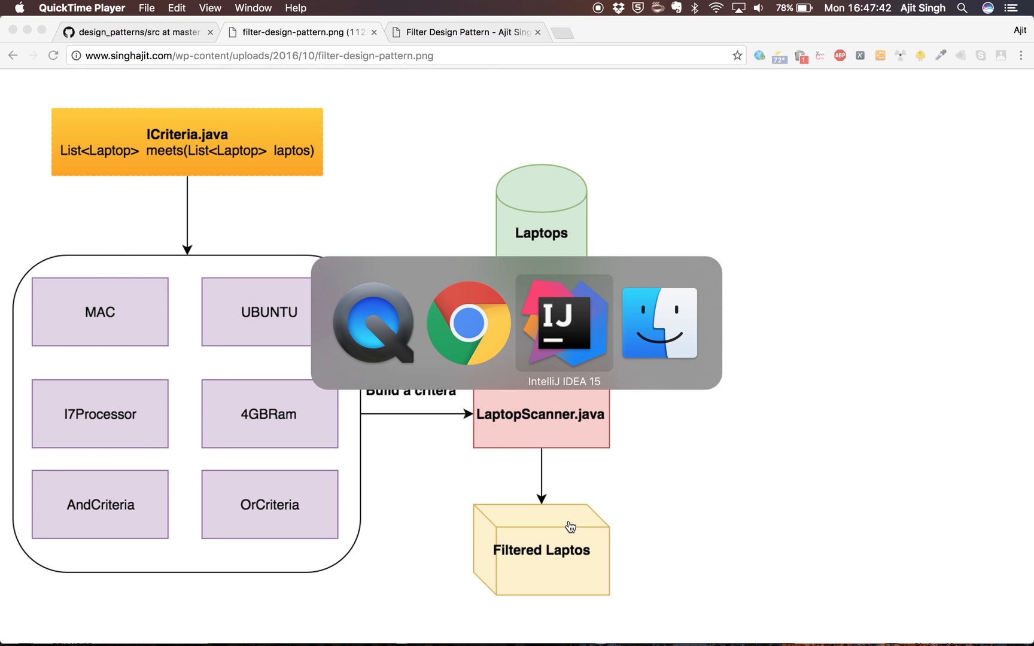
{"action": "left_click", "coordinate": [563, 323]}
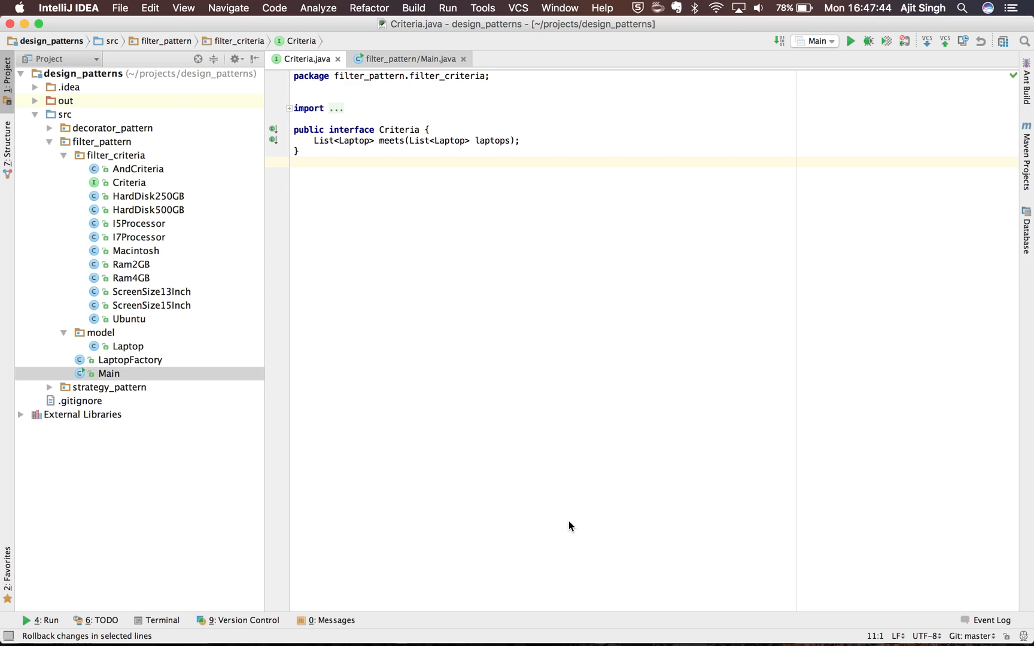
{"action": "left_click", "coordinate": [384, 129]}
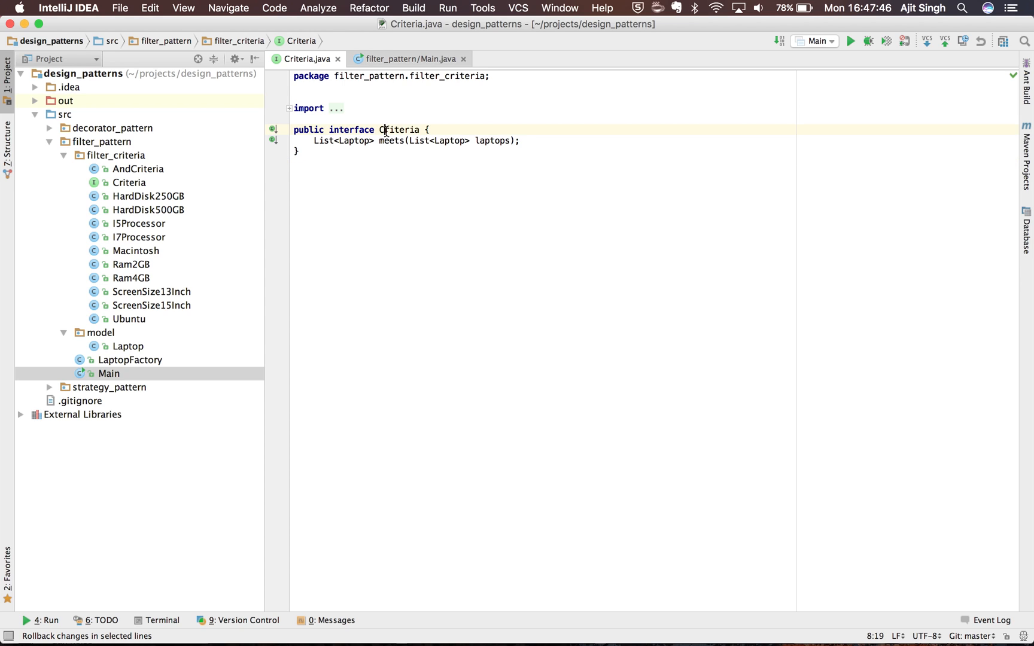
{"action": "double_click", "coordinate": [492, 140]}
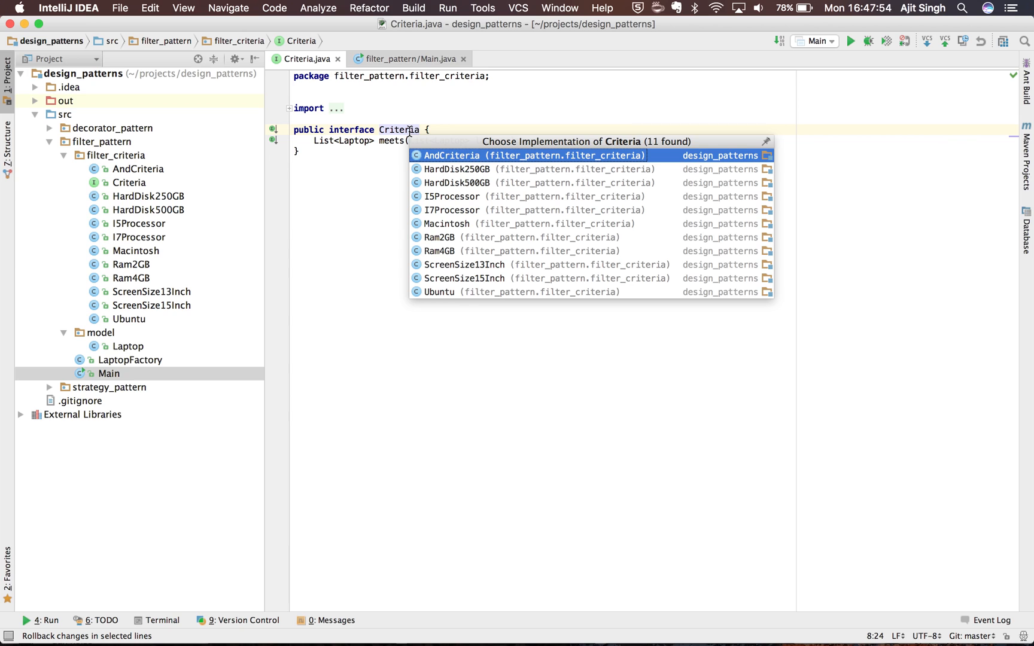
{"action": "mouse_move", "coordinate": [417, 171]}
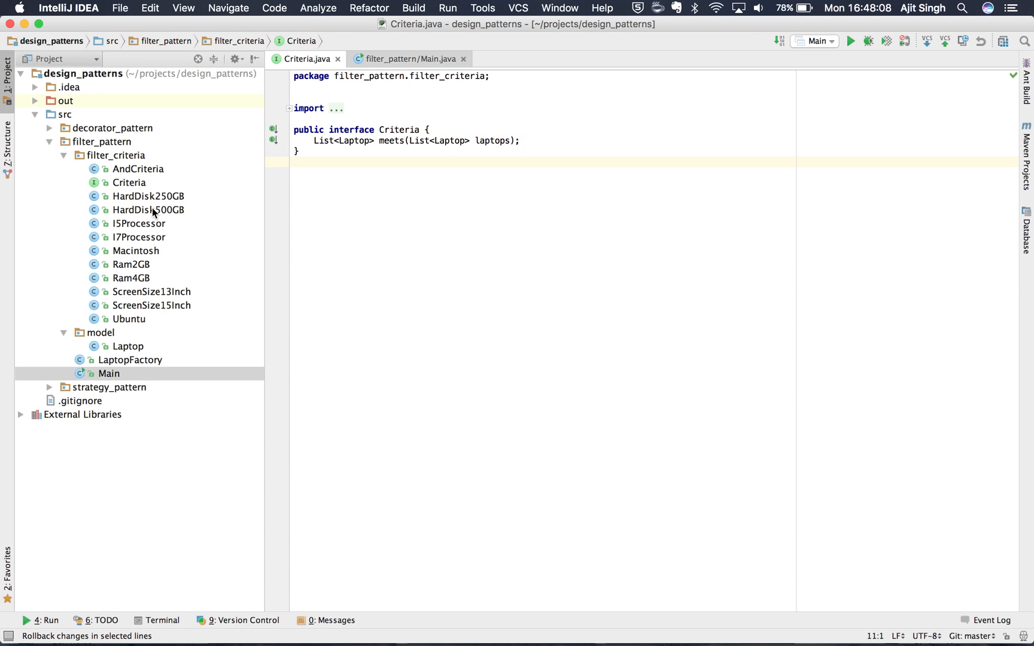
{"action": "left_click", "coordinate": [149, 195]}
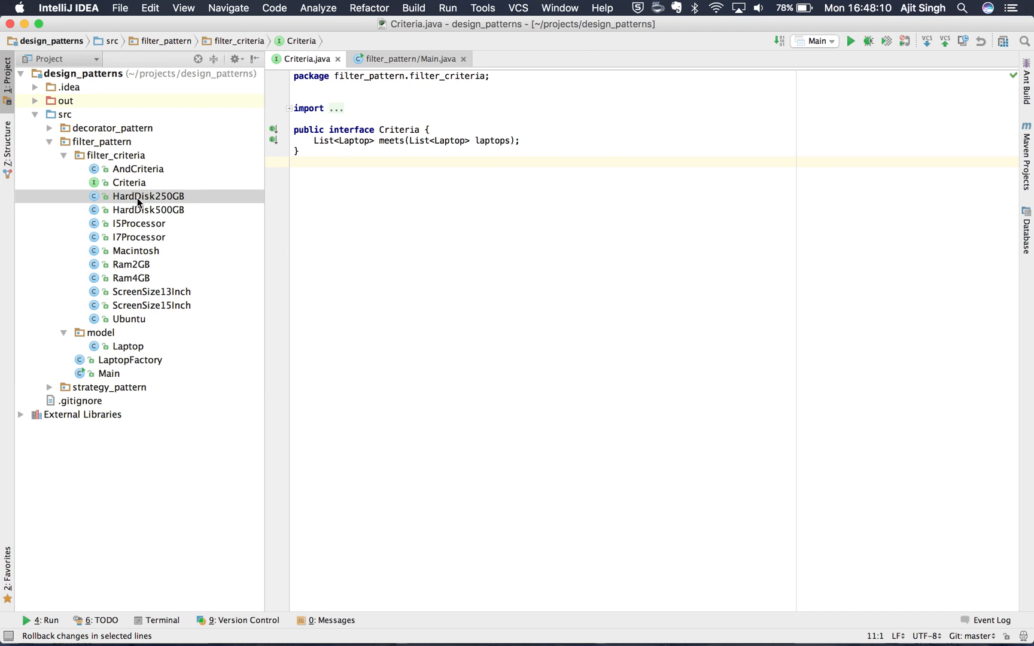
Open HardDisk250GB and highlight its stream's filter and toList calls
{"action": "double_click", "coordinate": [148, 195]}
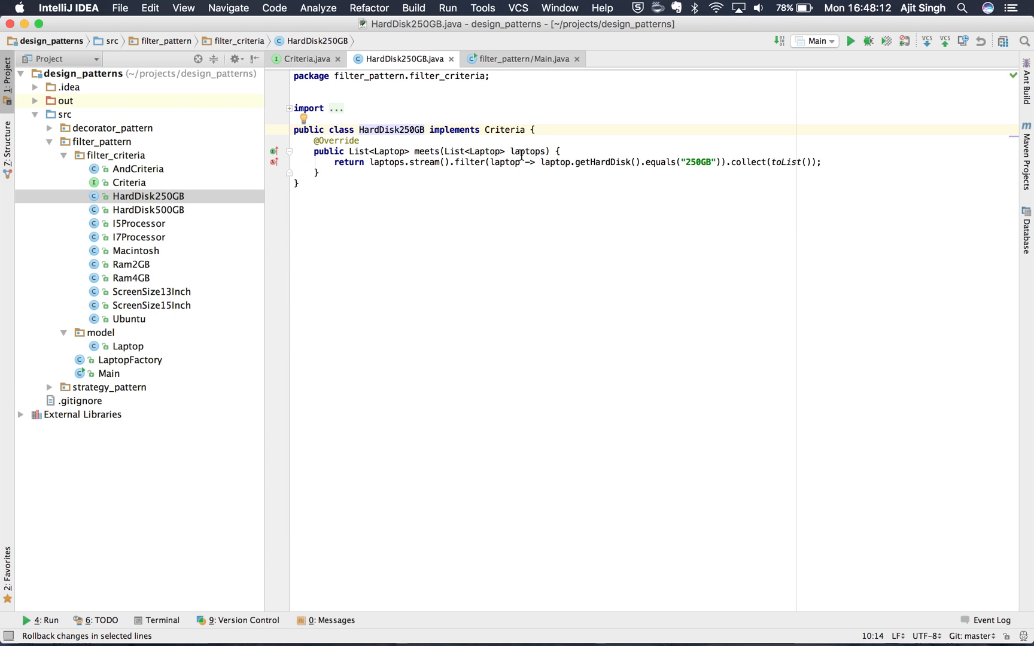
{"action": "double_click", "coordinate": [527, 151]}
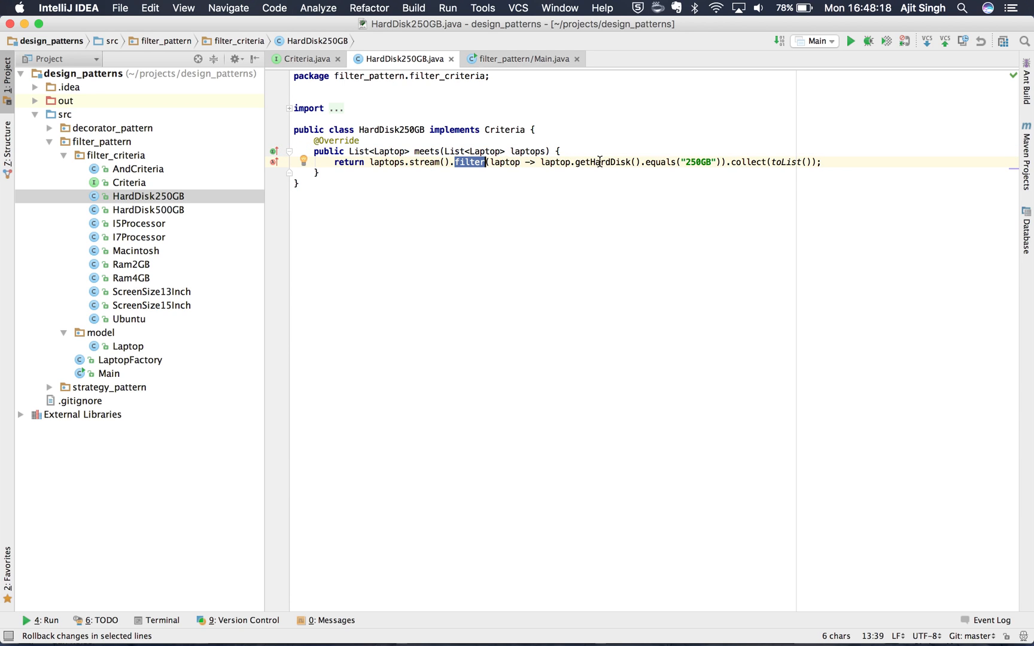
{"action": "double_click", "coordinate": [601, 162]}
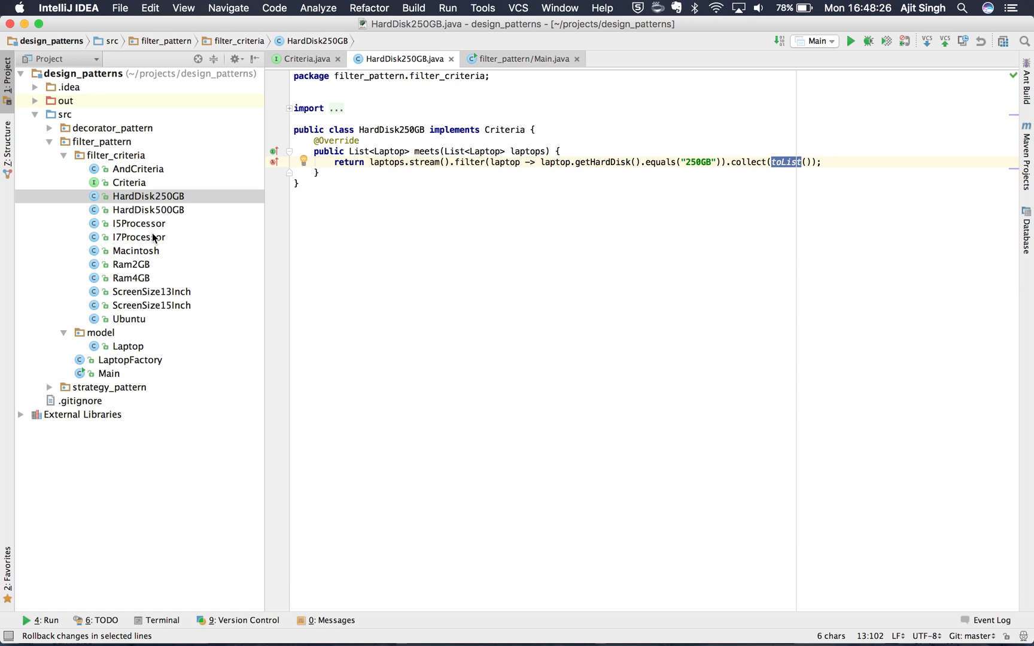
Open Macintosh and highlight its laptops parameter and getOperatingSystem check
{"action": "double_click", "coordinate": [137, 251]}
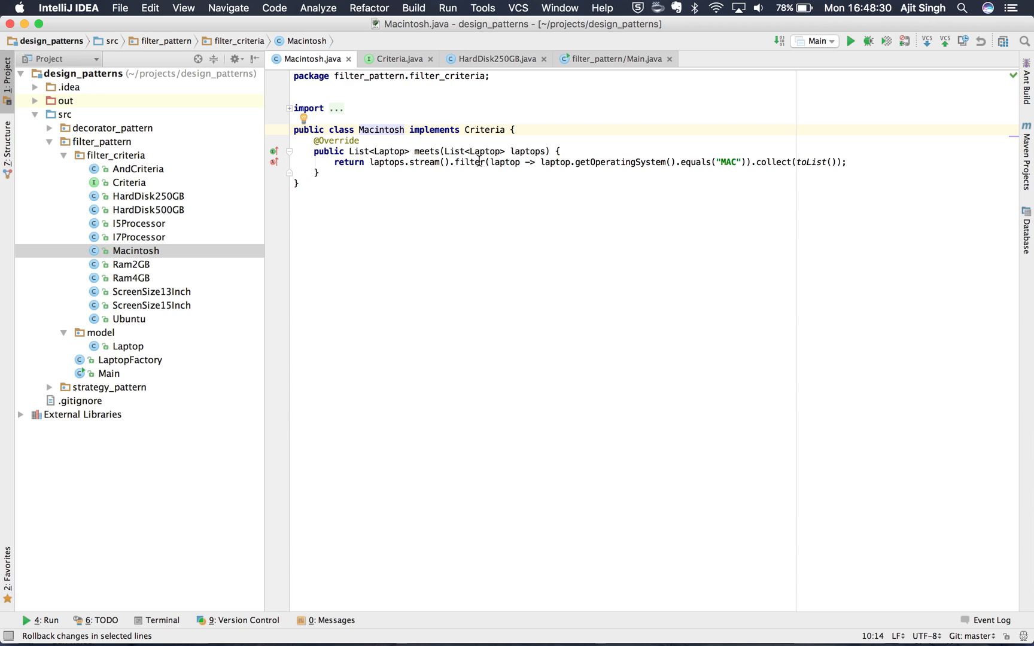
{"action": "double_click", "coordinate": [527, 151]}
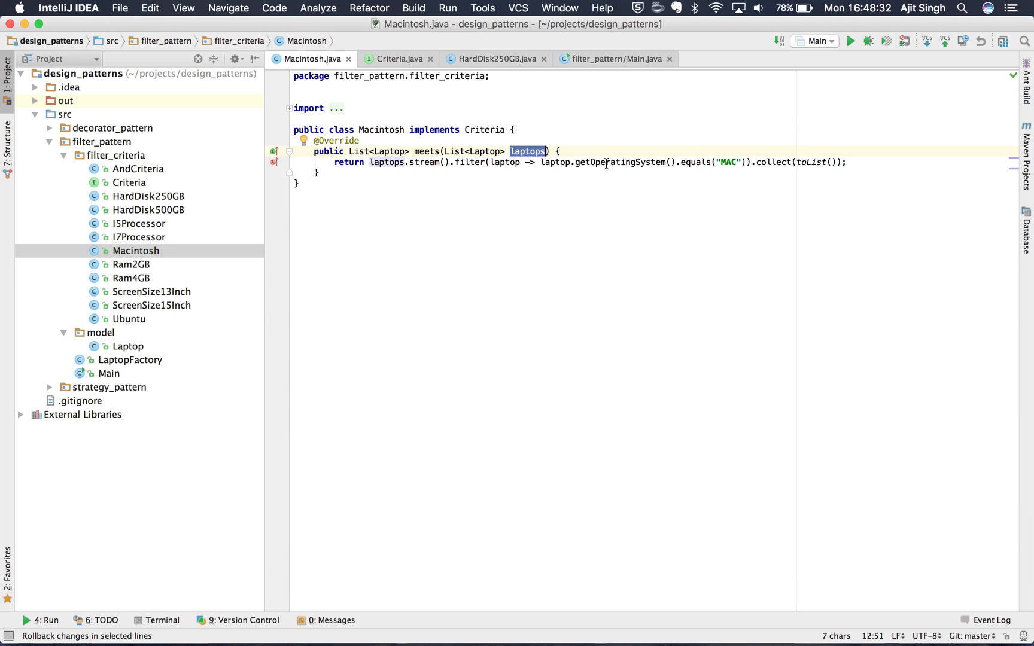
{"action": "double_click", "coordinate": [728, 162]}
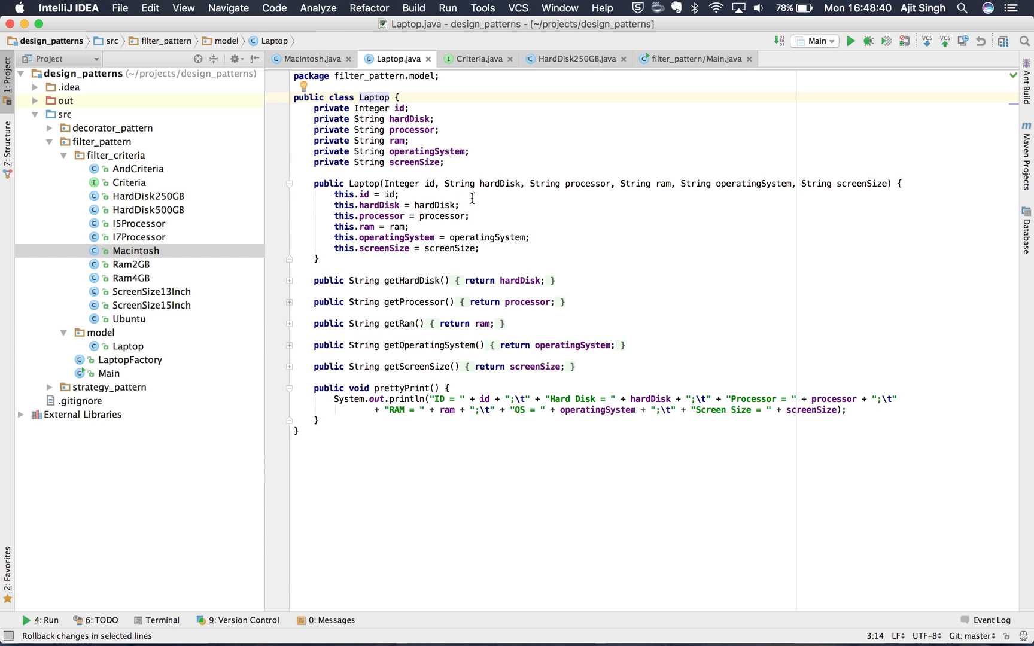
{"action": "mouse_move", "coordinate": [577, 192]}
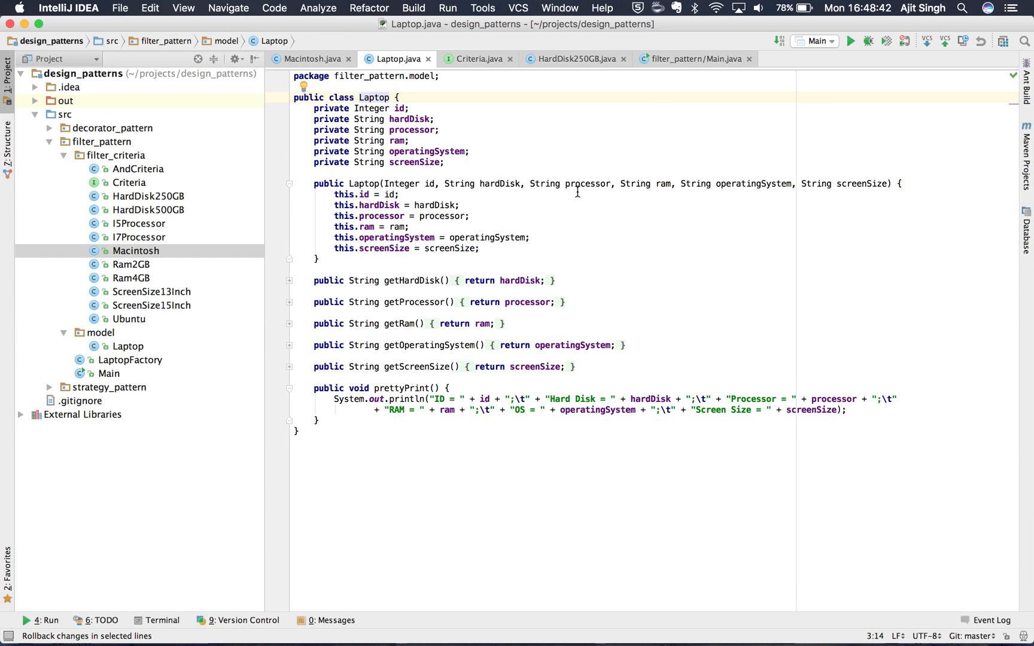
{"action": "mouse_move", "coordinate": [844, 203]}
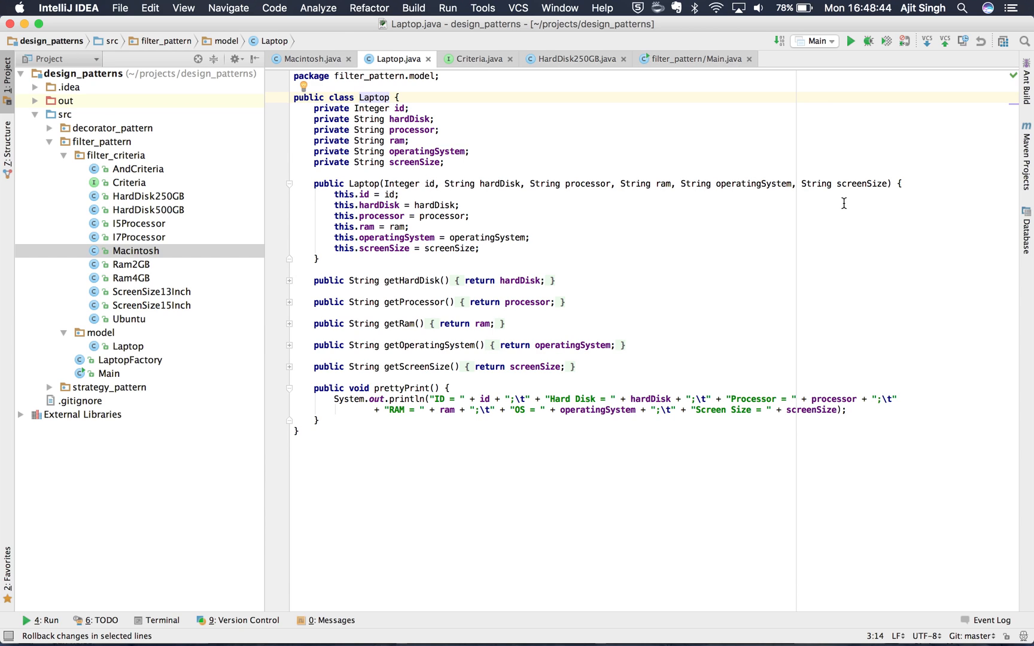
{"action": "mouse_move", "coordinate": [162, 246]}
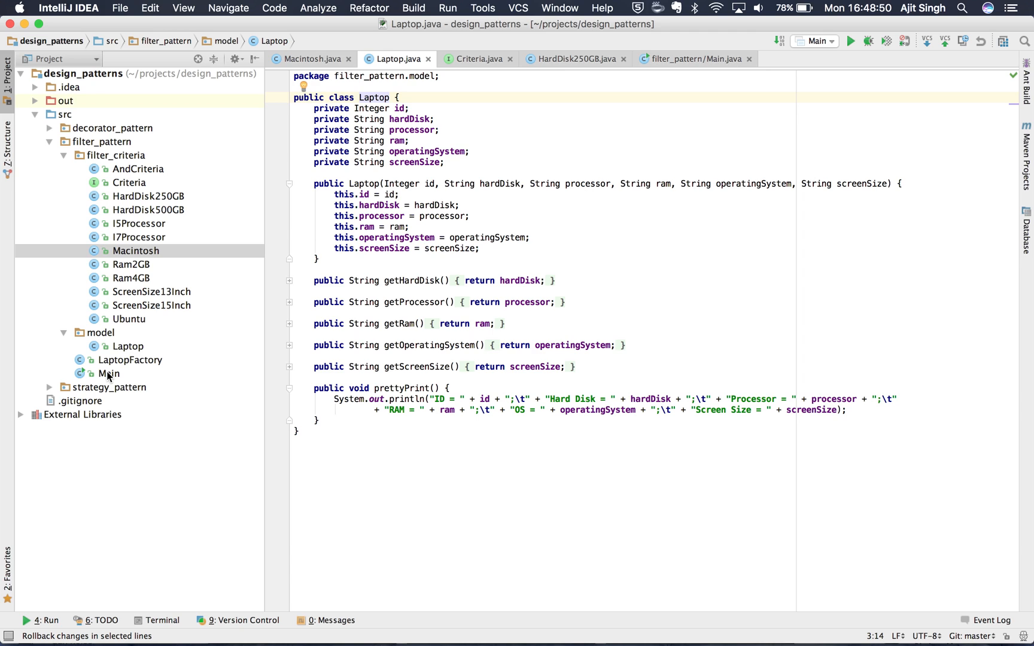
Select the filter_pattern Main class in the project tree
{"action": "left_click", "coordinate": [111, 374]}
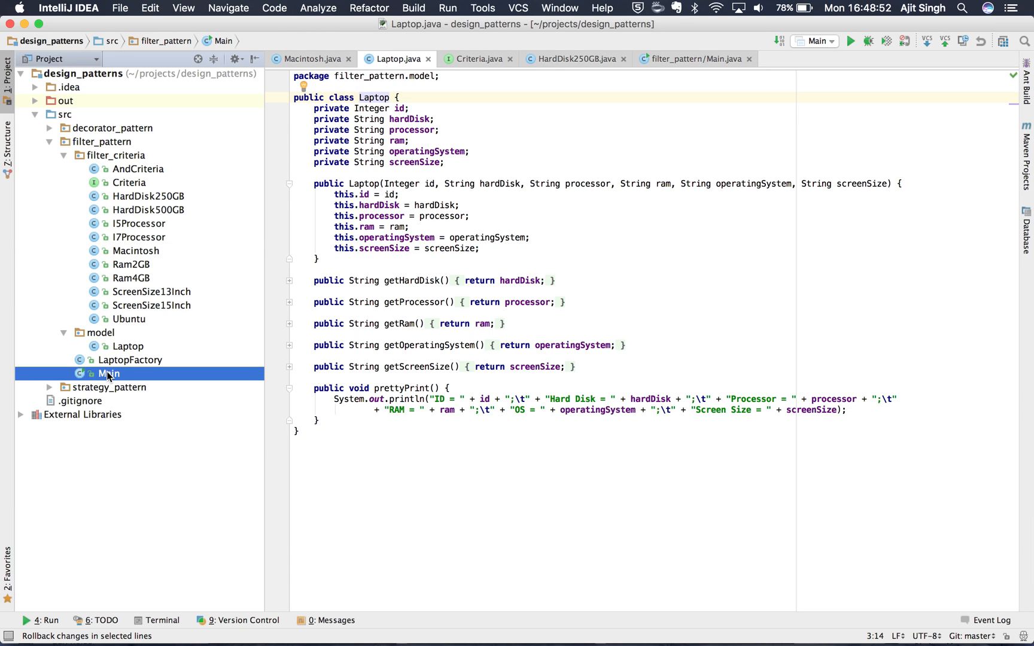
Open Main and select the manufactureInBulk call to reach LaptopFactory
{"action": "left_click", "coordinate": [109, 373]}
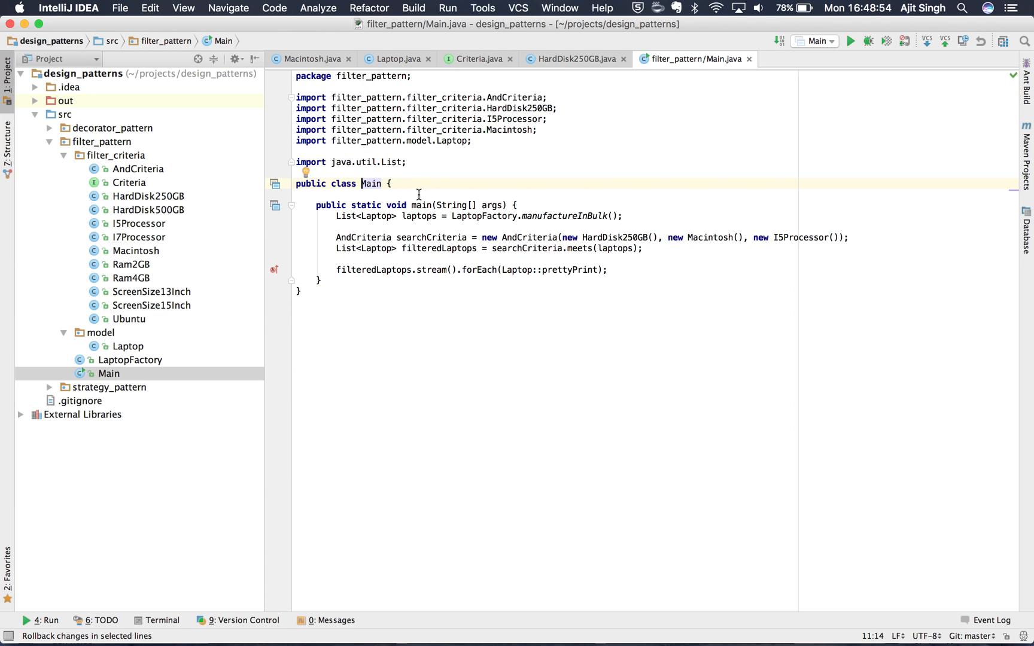
{"action": "double_click", "coordinate": [420, 215]}
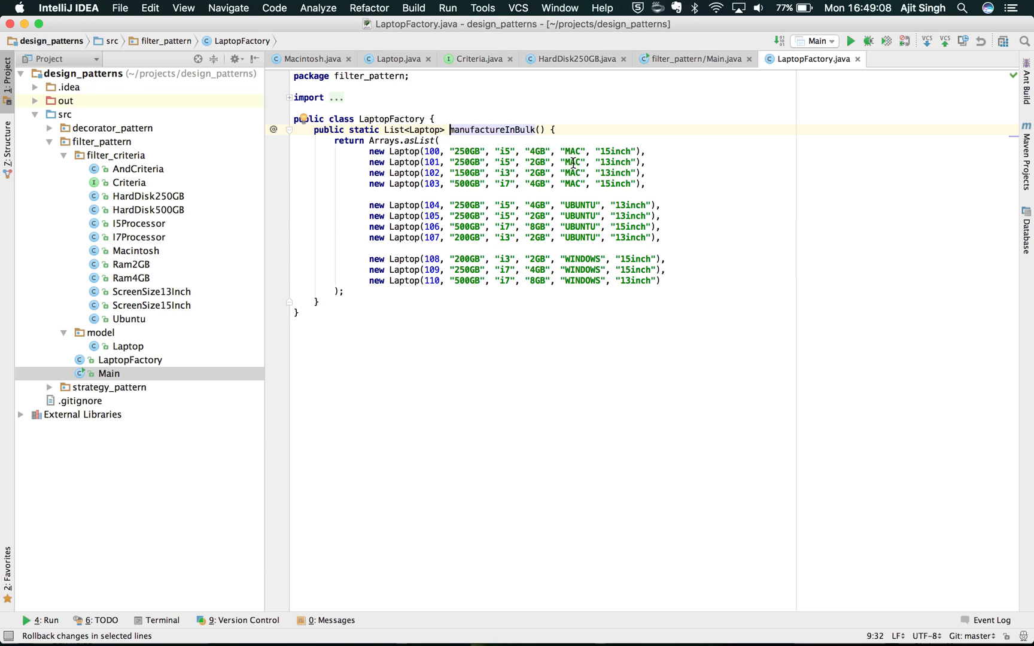
{"action": "mouse_move", "coordinate": [536, 150]}
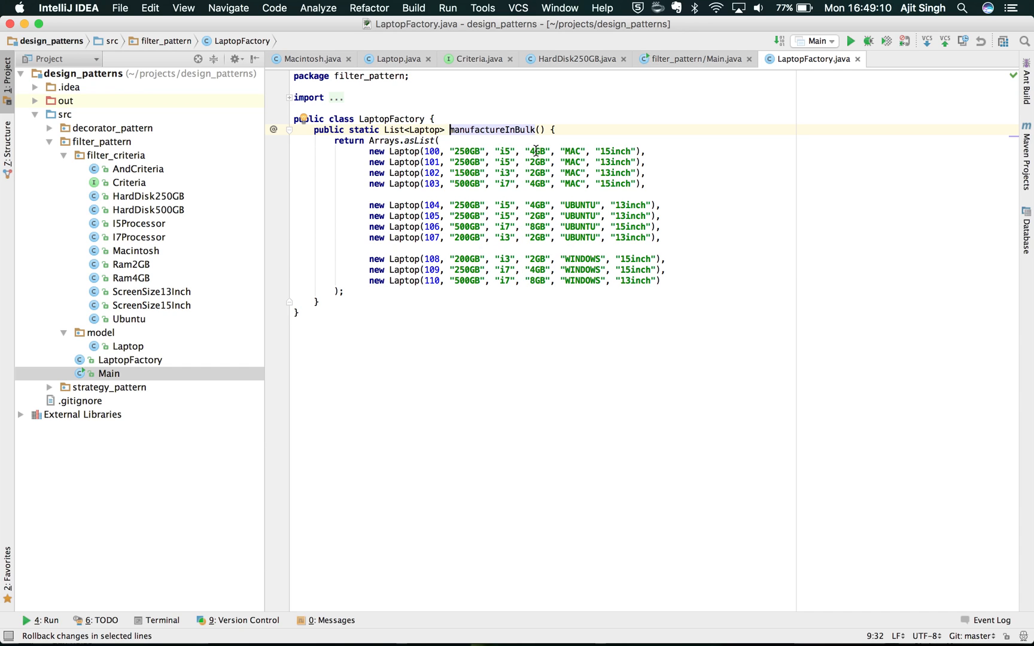
{"action": "mouse_move", "coordinate": [643, 238]}
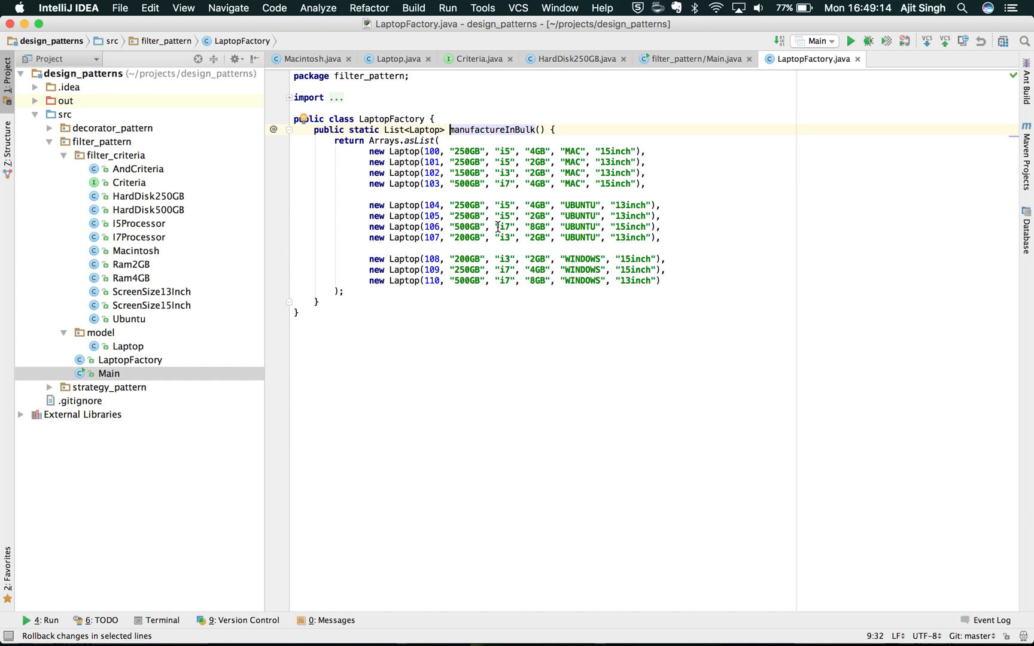
{"action": "mouse_move", "coordinate": [449, 201]}
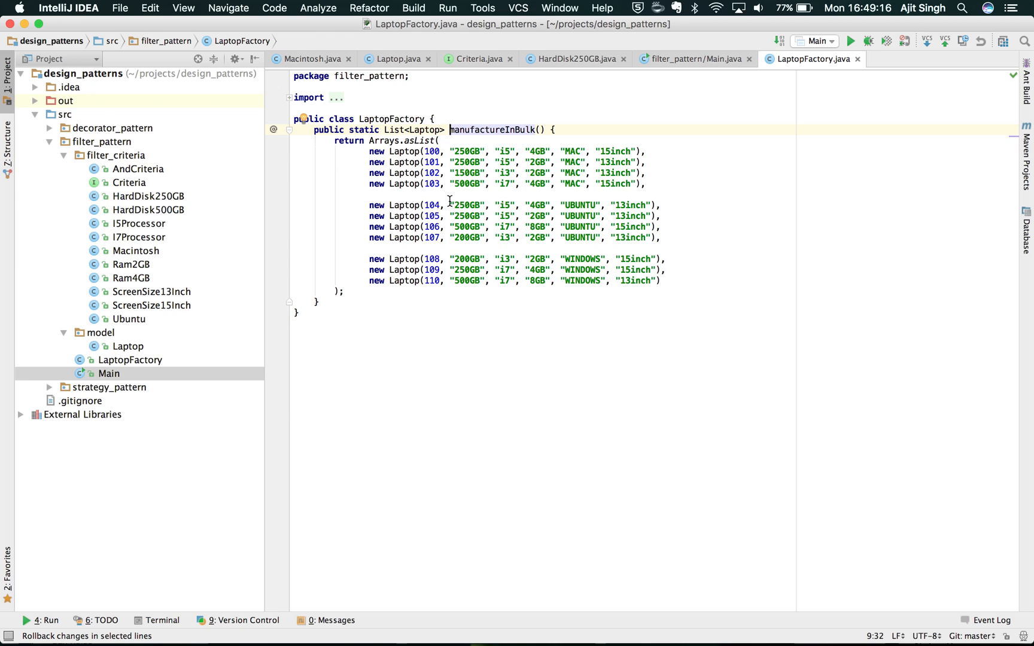
{"action": "mouse_move", "coordinate": [141, 295]}
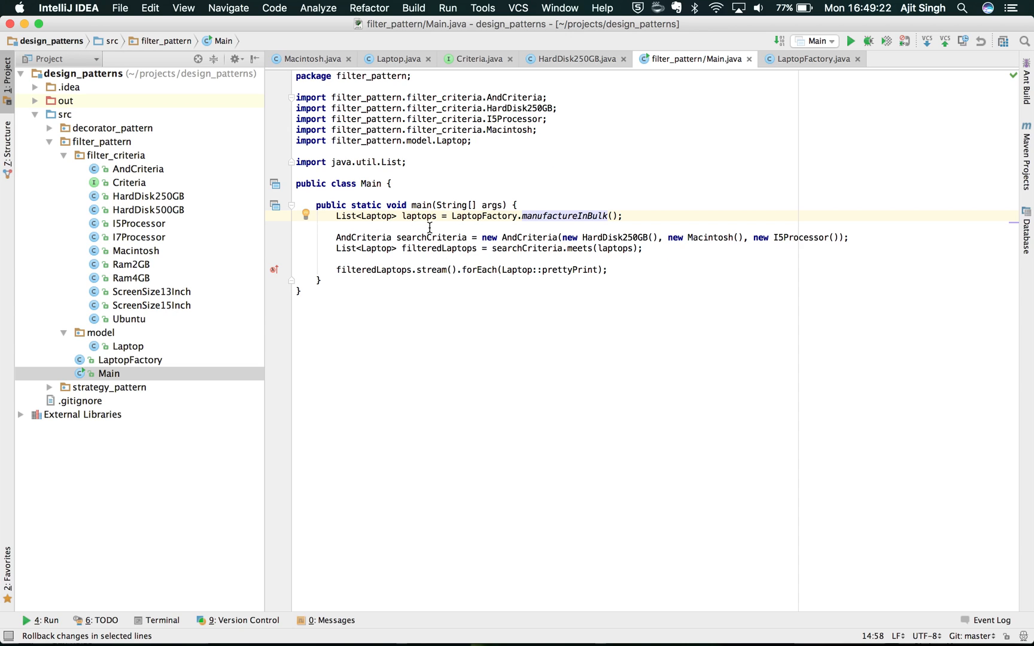
Highlight the AndCriteria constructor, searchCriteria variable and laptops argument to meets in Main
{"action": "double_click", "coordinate": [529, 238]}
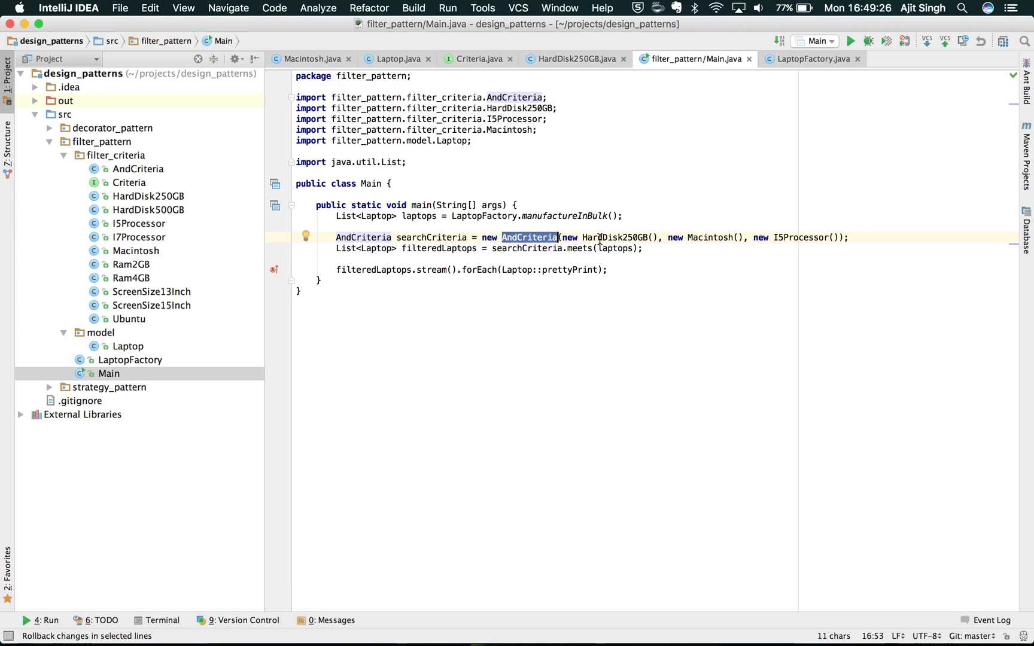
{"action": "double_click", "coordinate": [613, 238]}
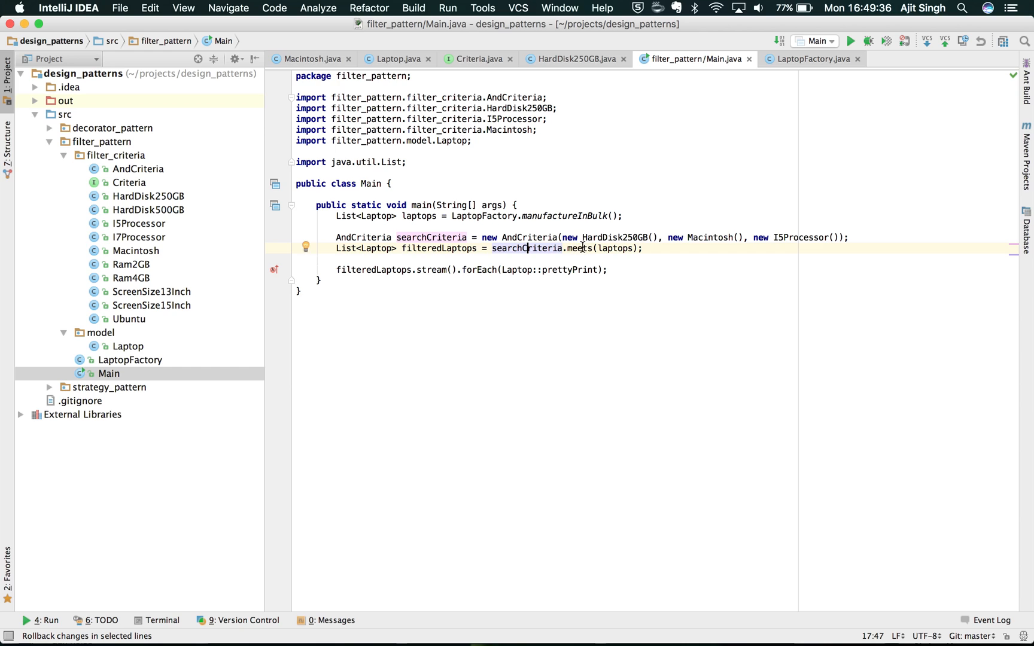
{"action": "double_click", "coordinate": [579, 248]}
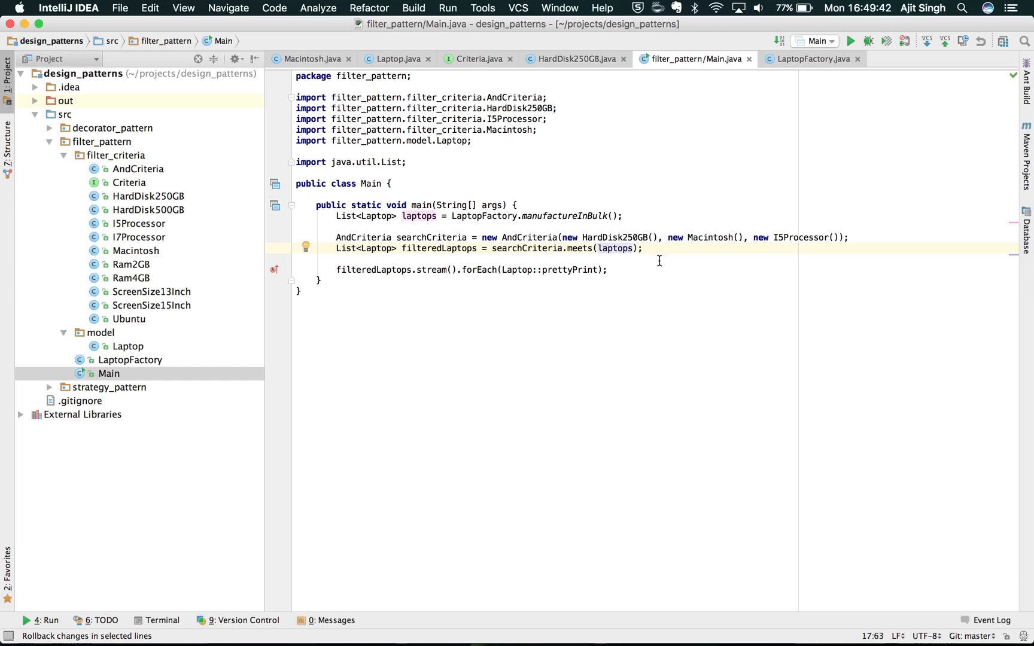
{"action": "double_click", "coordinate": [439, 248]}
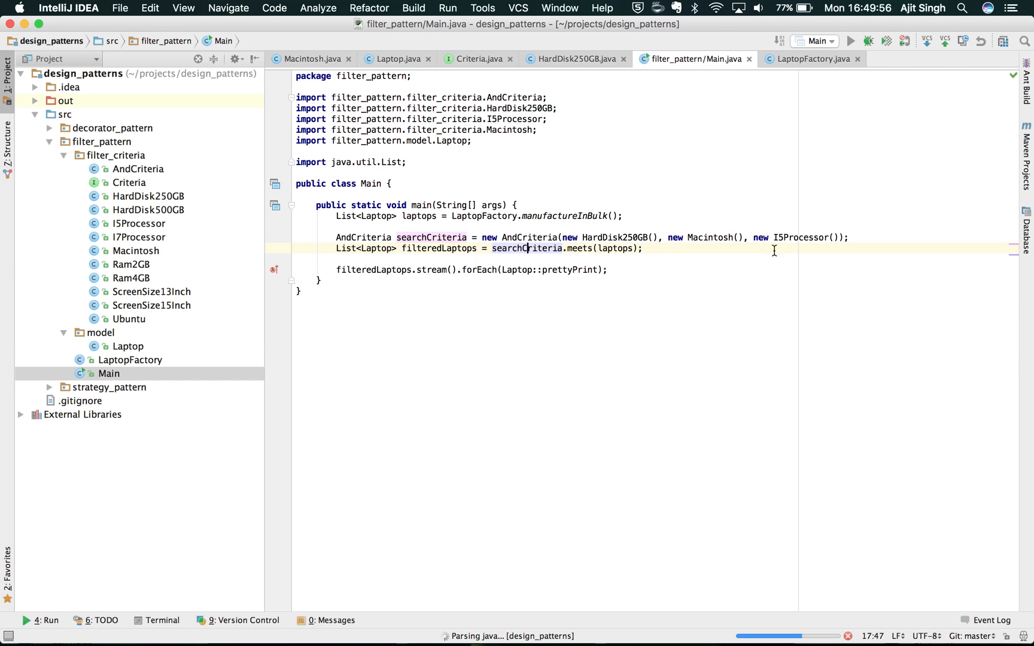
Run Main with HardDisk250GB, Macintosh and I5Processor, and highlight Macintosh and the output
{"action": "left_click", "coordinate": [850, 41]}
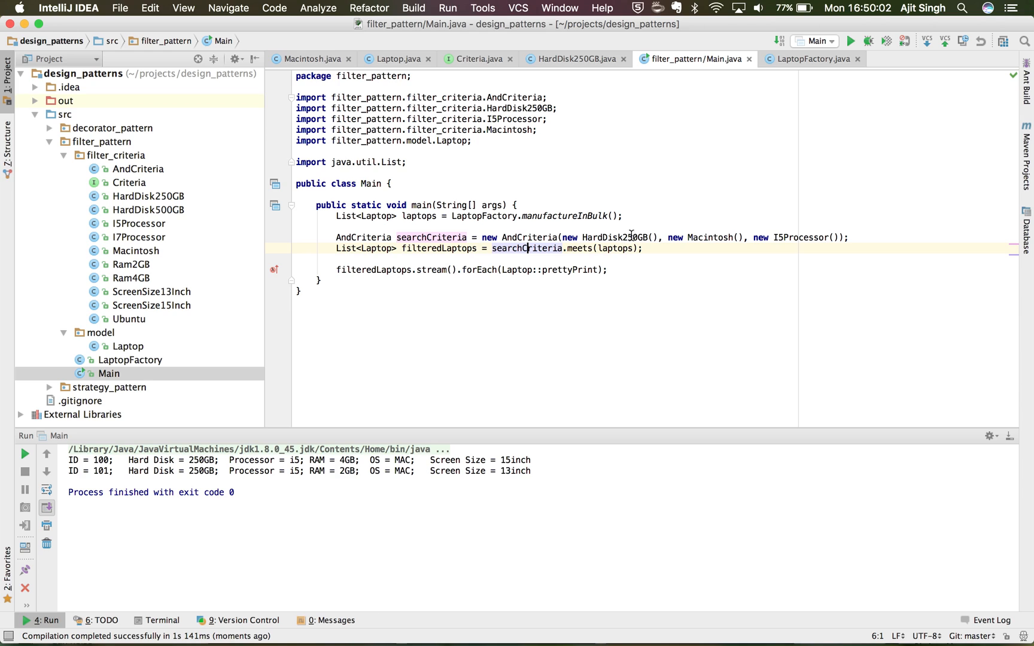
{"action": "double_click", "coordinate": [710, 238]}
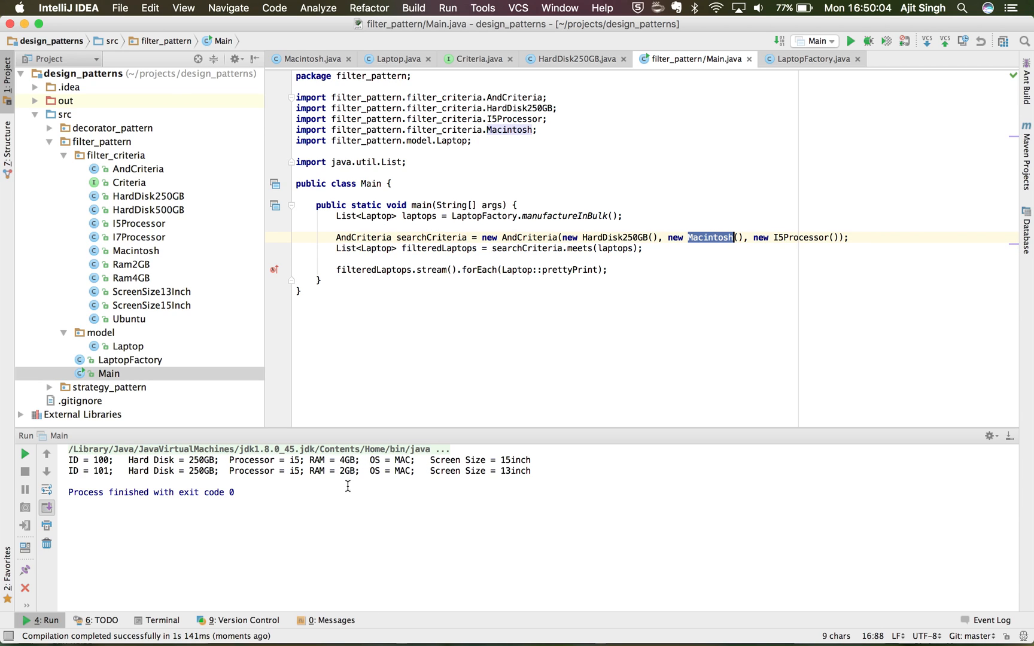
{"action": "double_click", "coordinate": [402, 470]}
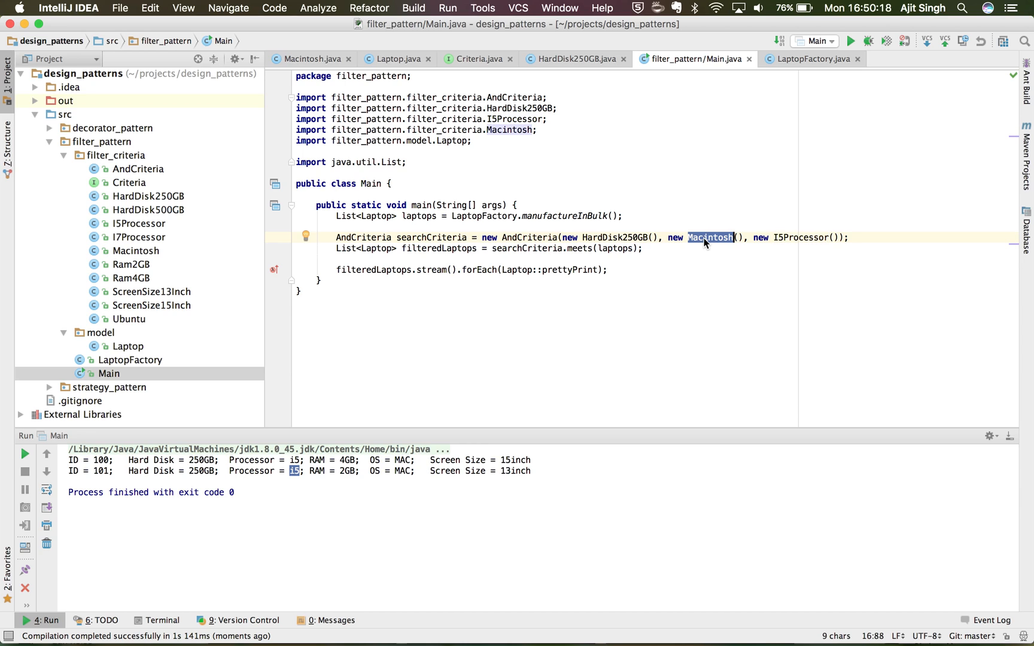
Swap the Macintosh criterion for Ubuntu, rerun, and mark UBUNTU in the console
{"action": "type", "text": "Win"}
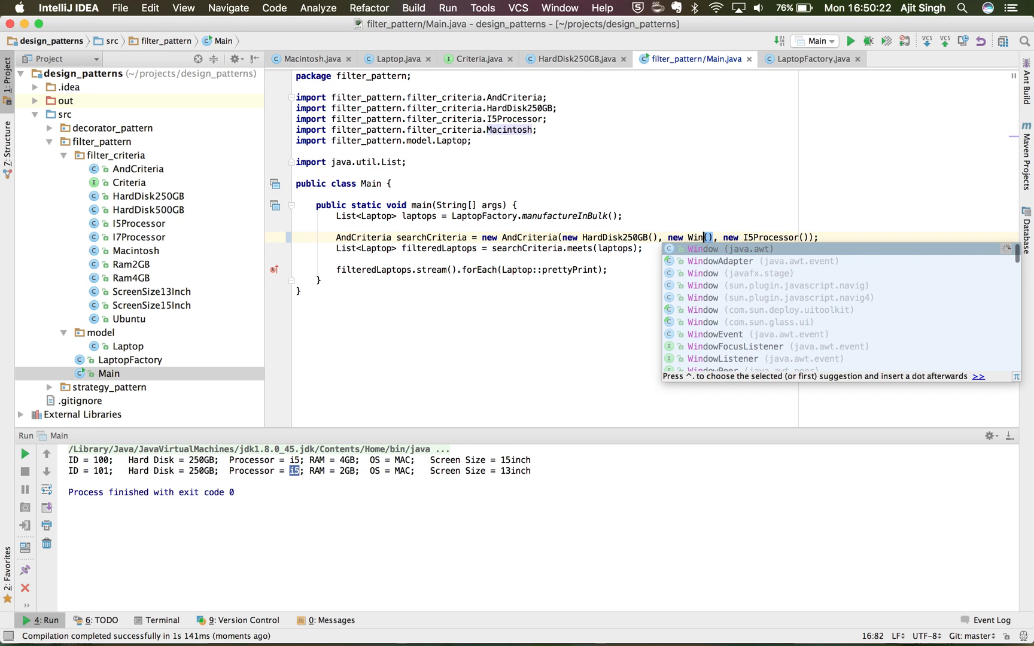
{"action": "type", "text": "do"}
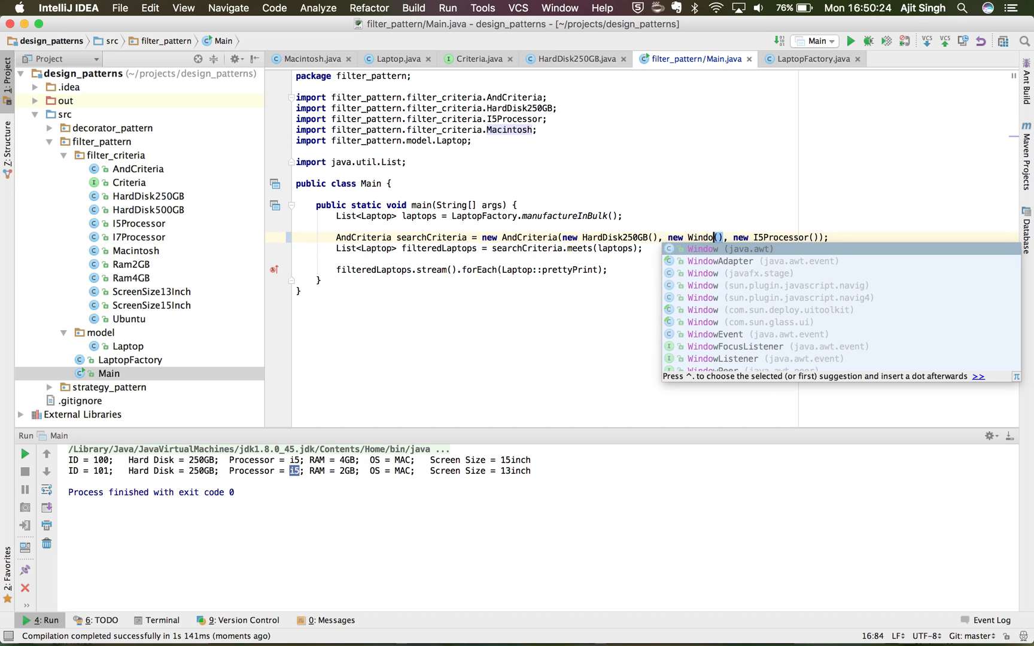
{"action": "type", "text": "w"}
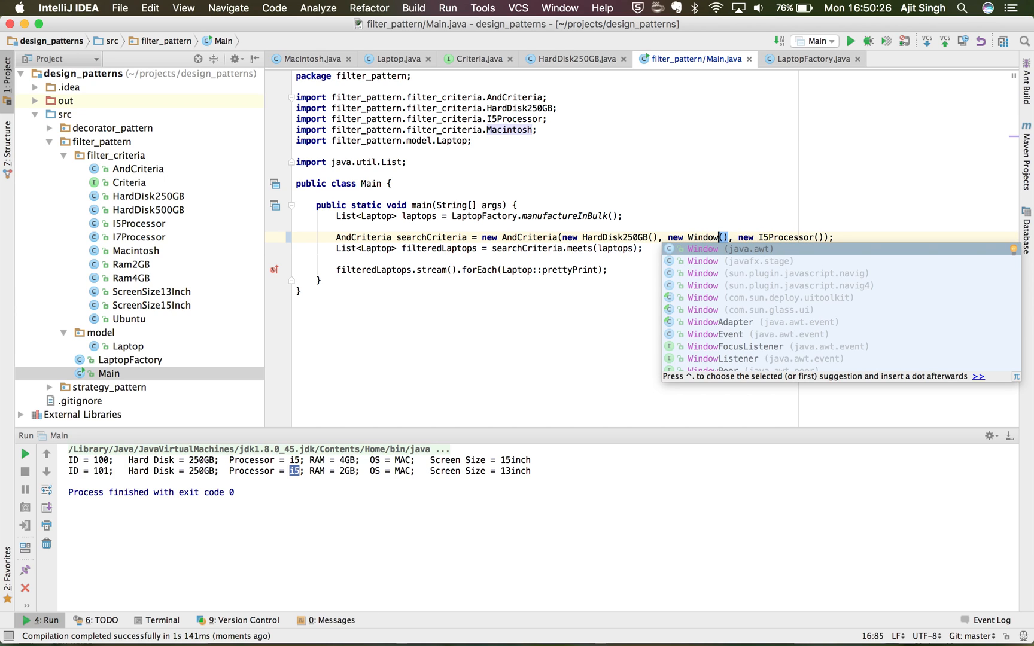
{"action": "key", "text": "Backspace"}
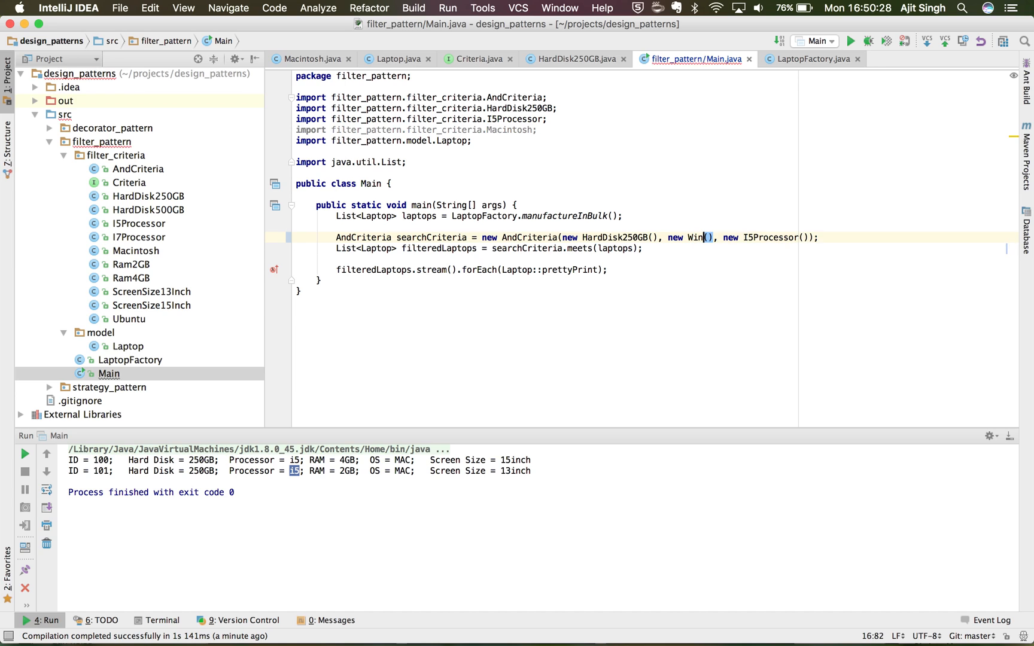
{"action": "key", "text": "backspace"}
{"action": "type", "text": "Ubuntu"}
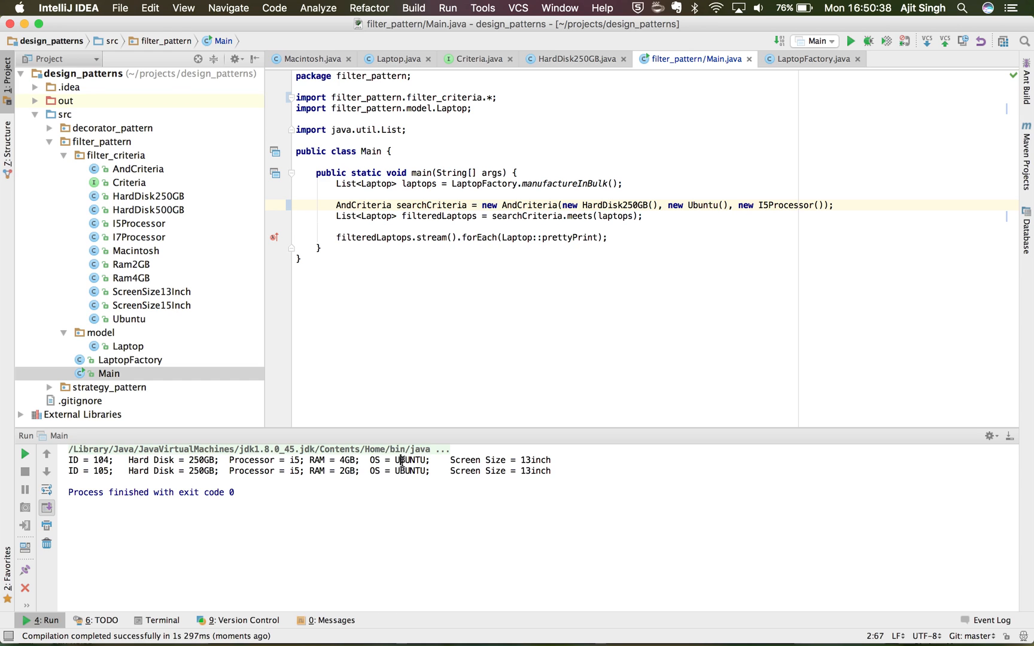
{"action": "double_click", "coordinate": [409, 471]}
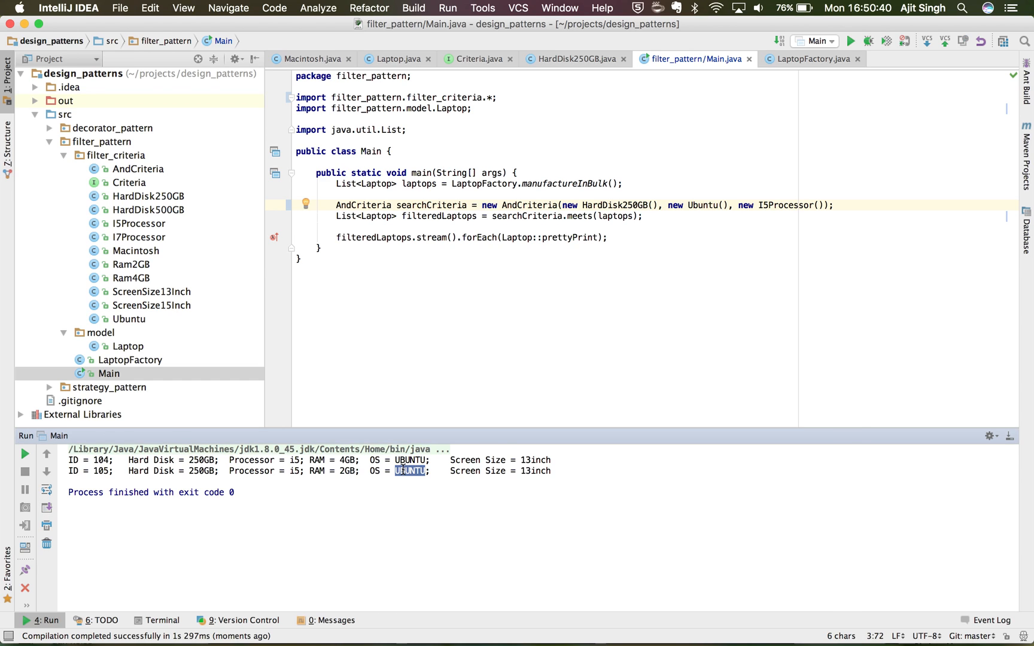
{"action": "left_click", "coordinate": [763, 205]}
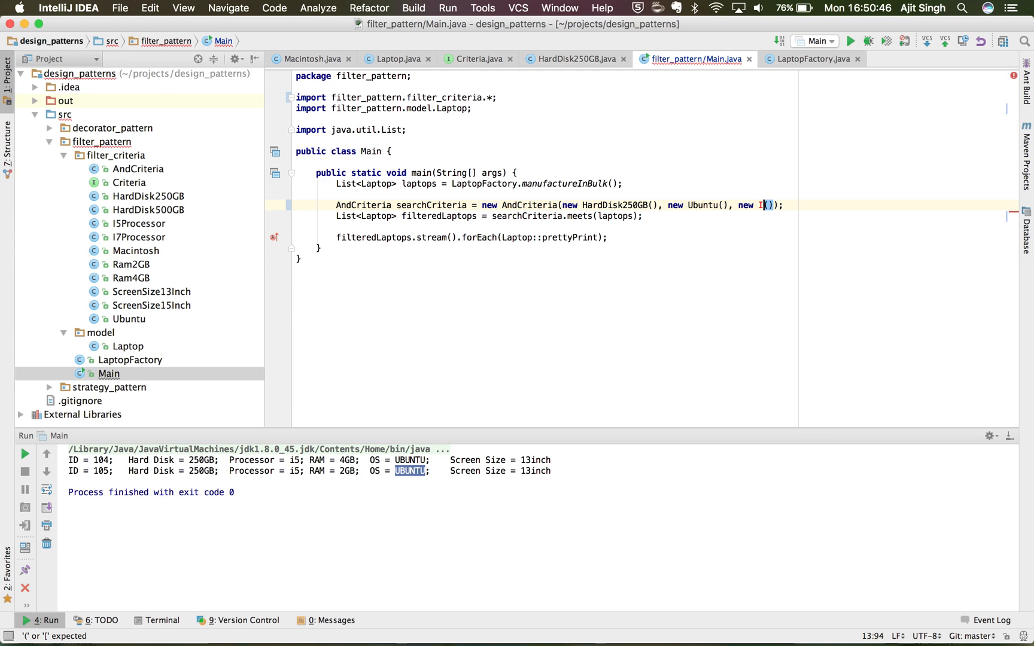
Change the processor to I7Processor, add Ram4GB as a fourth criterion, and rerun
{"action": "type", "text": "7Processor"}
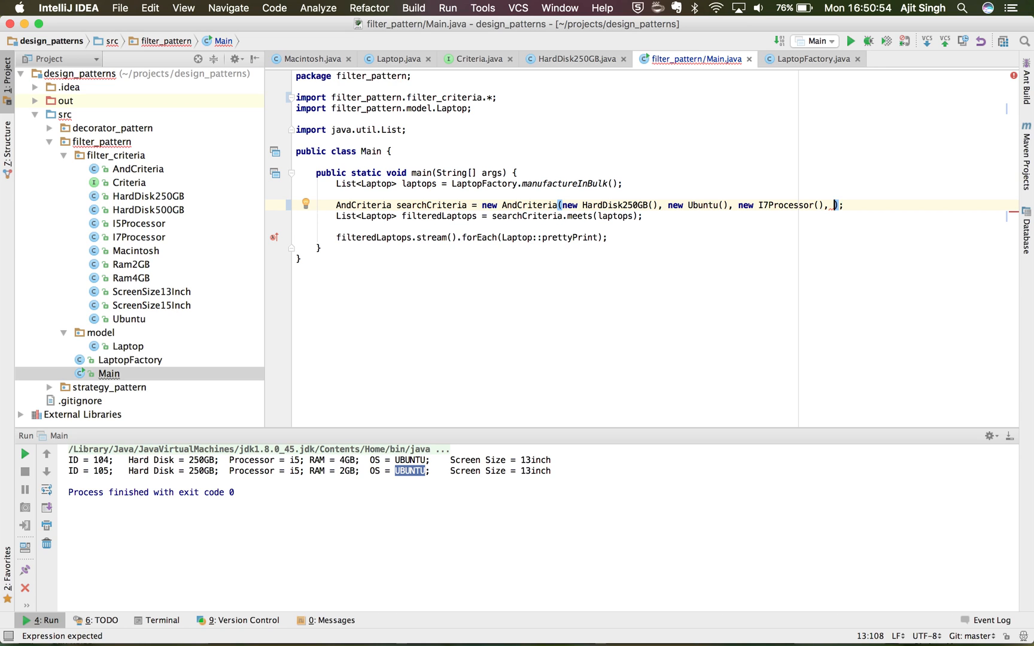
{"action": "type", "text": "4G"}
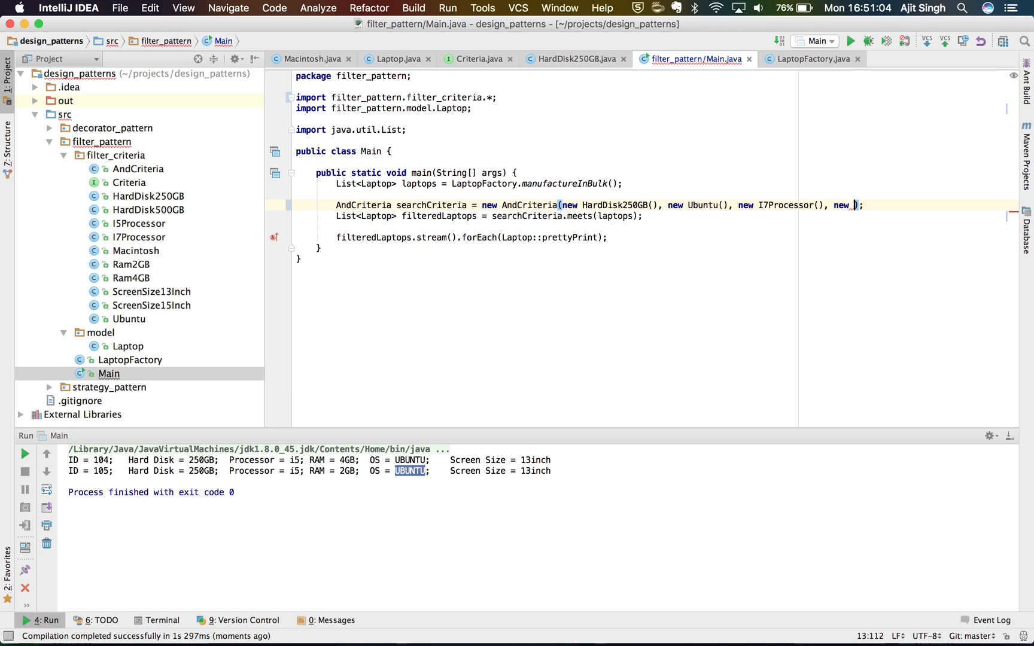
{"action": "type", "text": "Ram4GB()"}
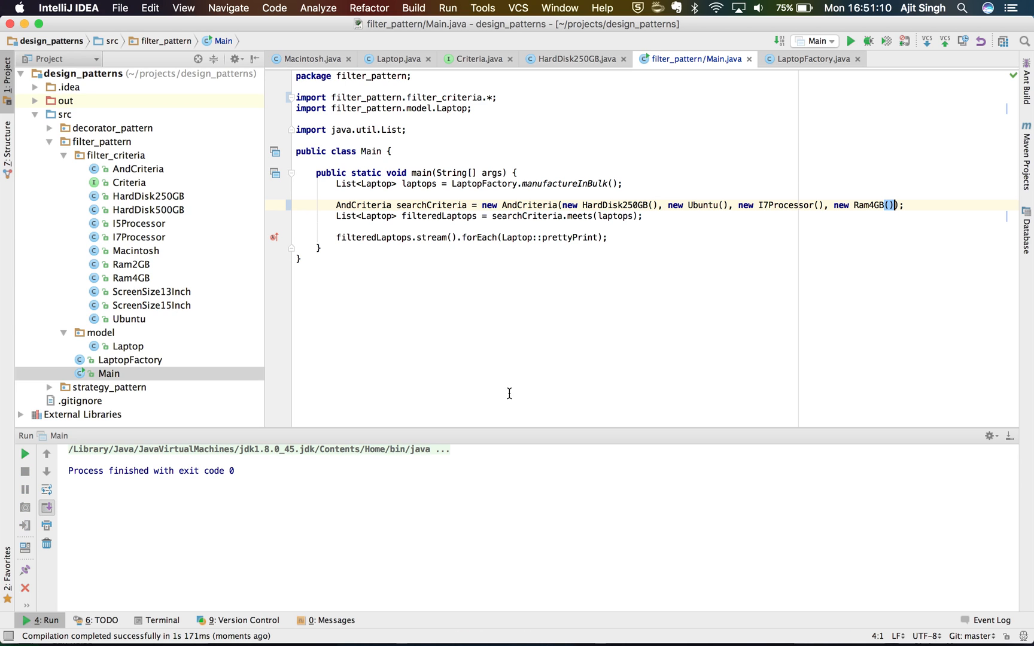
{"action": "mouse_move", "coordinate": [793, 290]}
{"action": "type", "text": "2"}
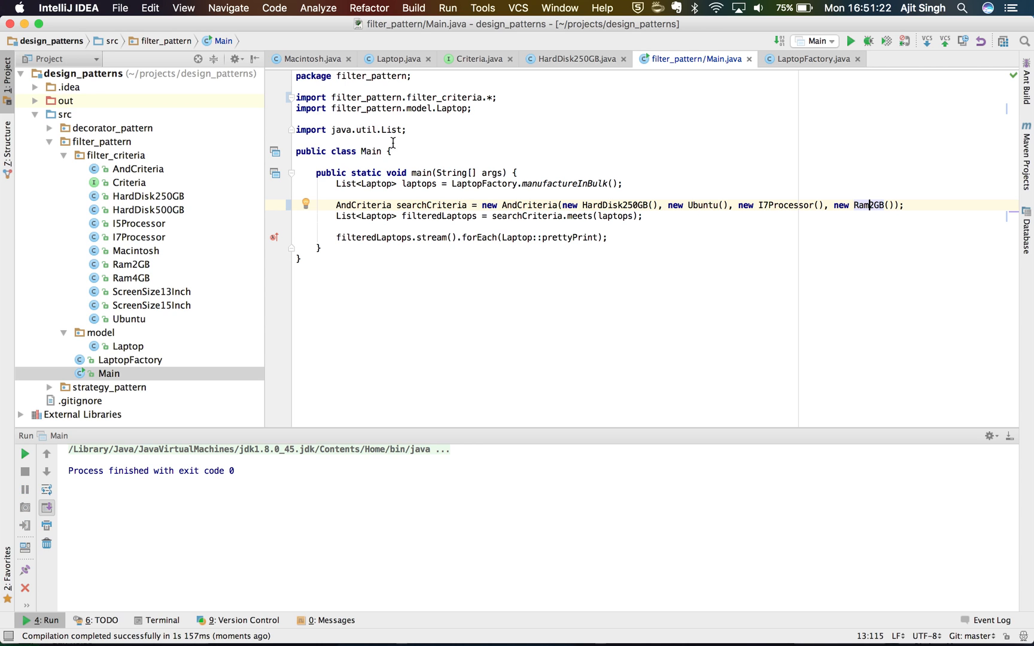
{"action": "left_click", "coordinate": [809, 59]}
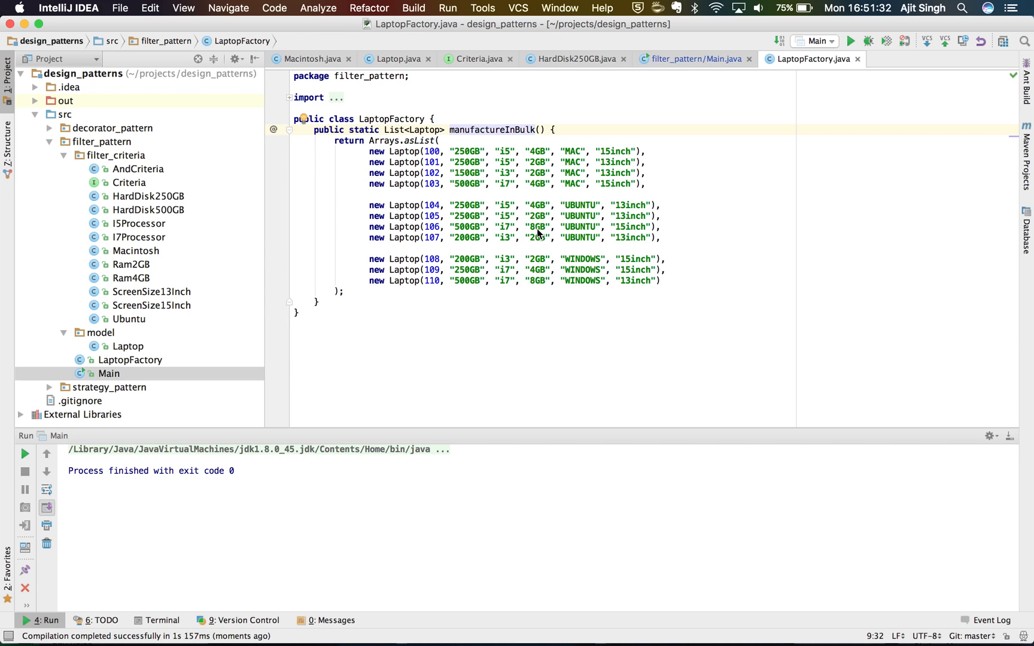
{"action": "mouse_move", "coordinate": [532, 226]}
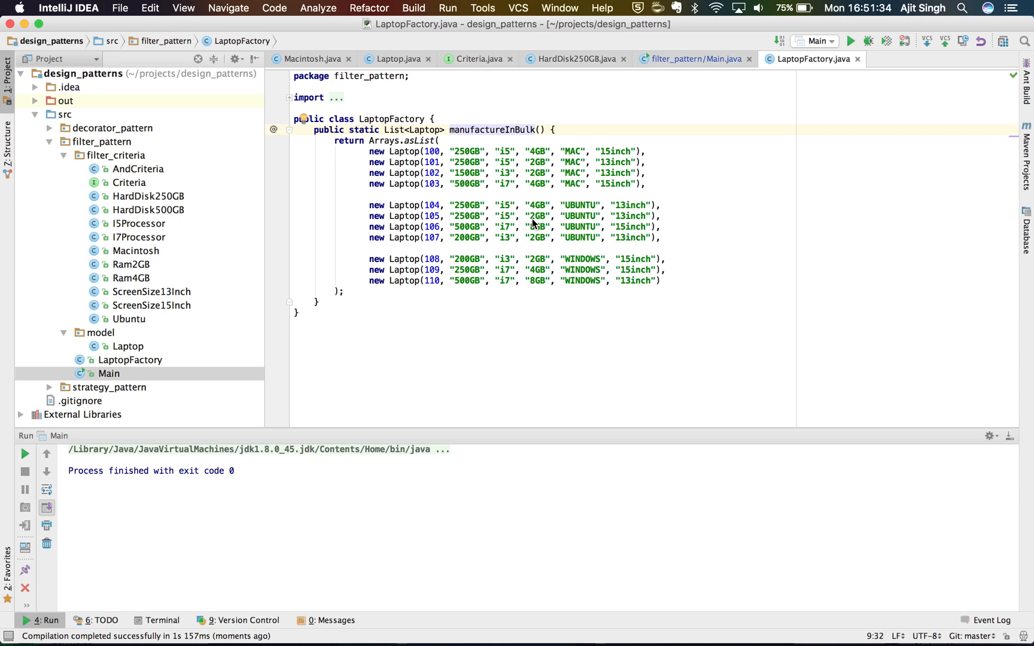
Switch to the LaptopFactory tab to review the manufactured laptops' specs
{"action": "left_click", "coordinate": [688, 59]}
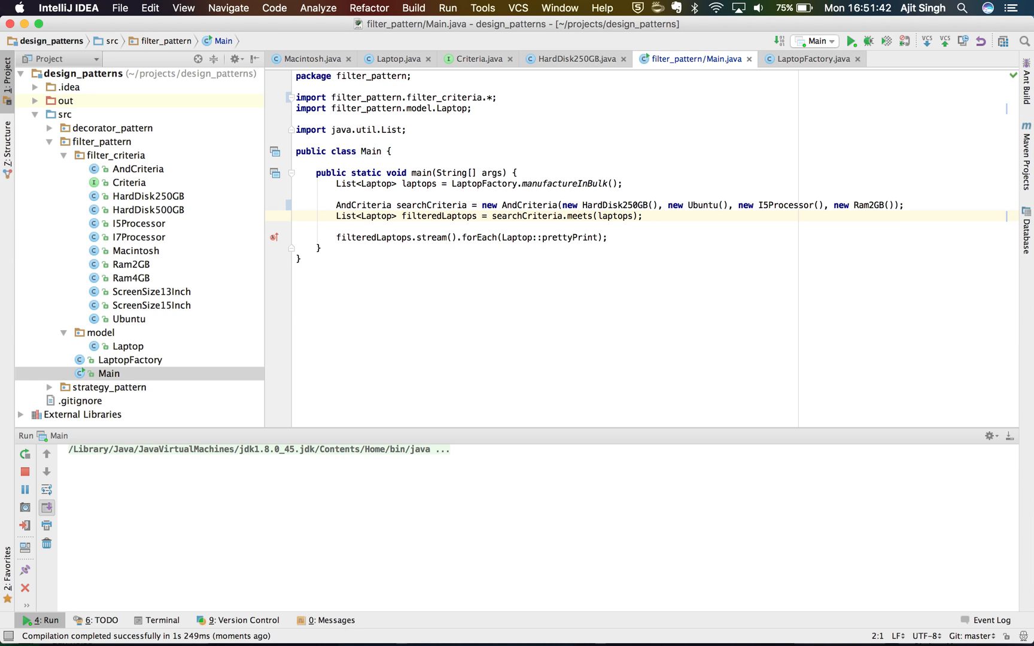
Run Main with I5Processor and Ram2GB and mark laptop 105's 2GB RAM
{"action": "left_click", "coordinate": [852, 41]}
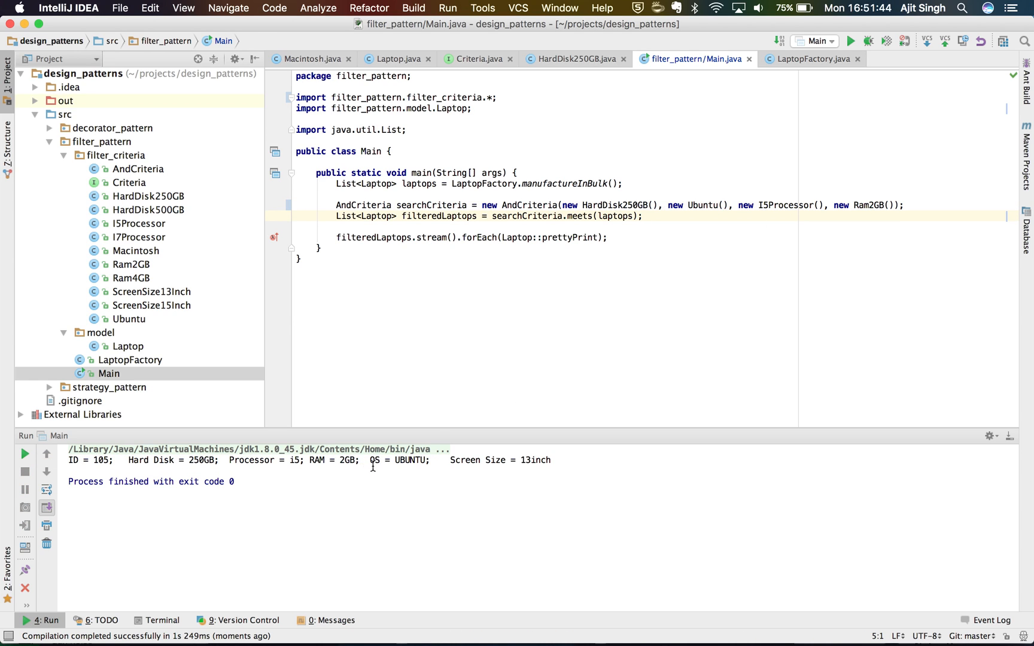
{"action": "double_click", "coordinate": [408, 460]}
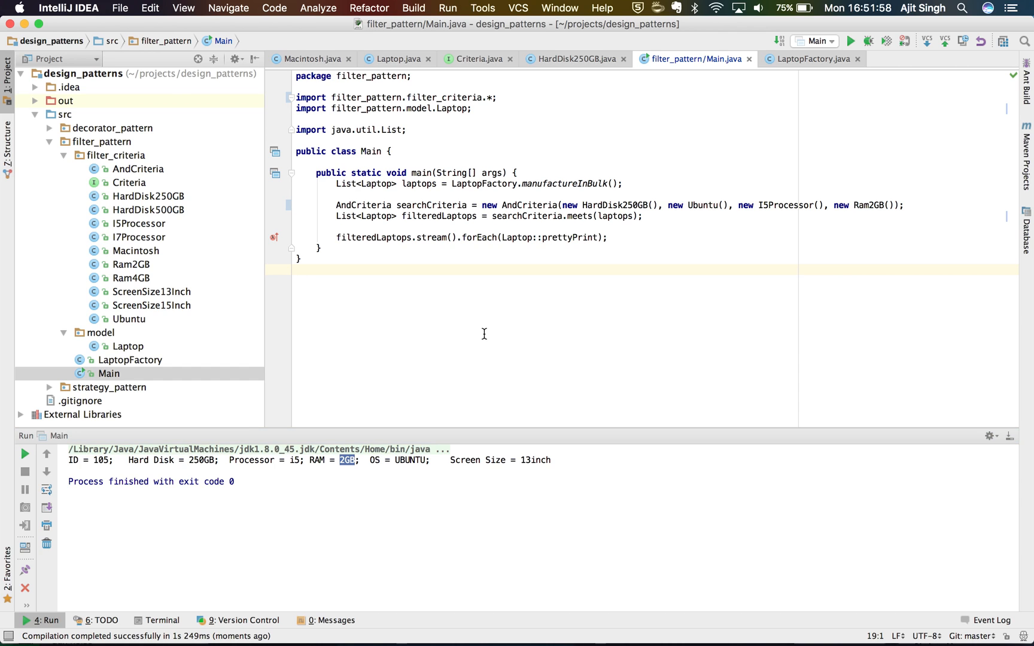
{"action": "double_click", "coordinate": [529, 205]}
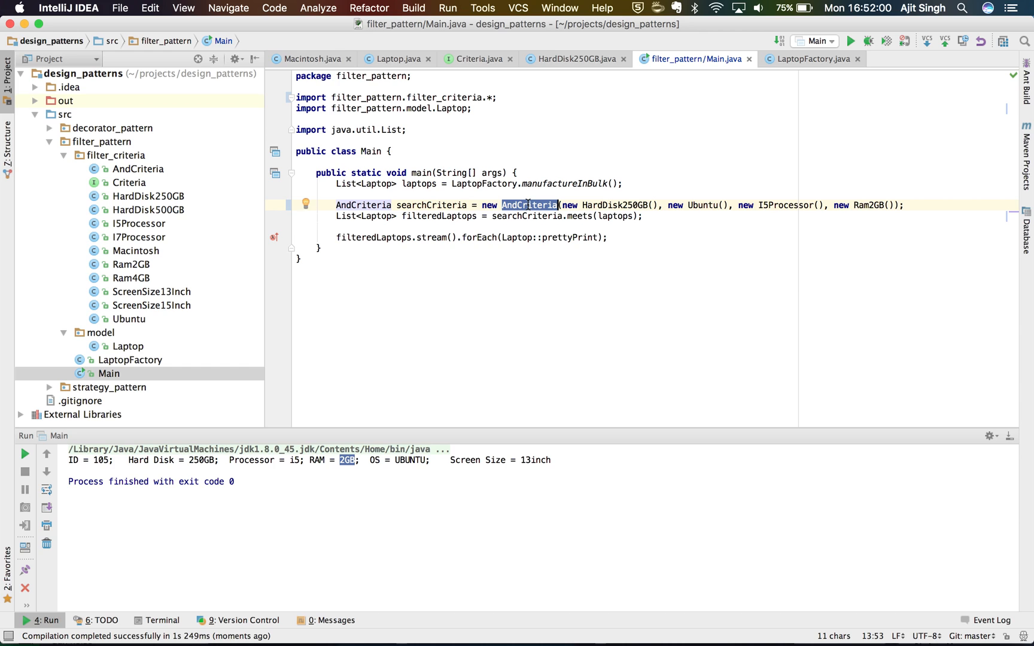
{"action": "mouse_move", "coordinate": [528, 210]}
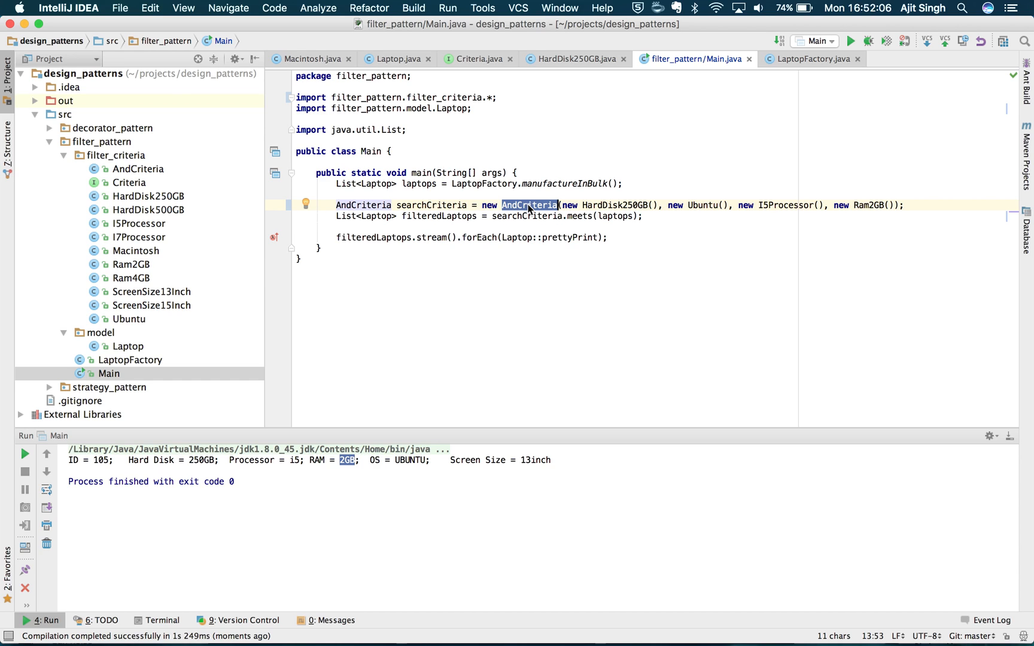
{"action": "left_click", "coordinate": [484, 151]}
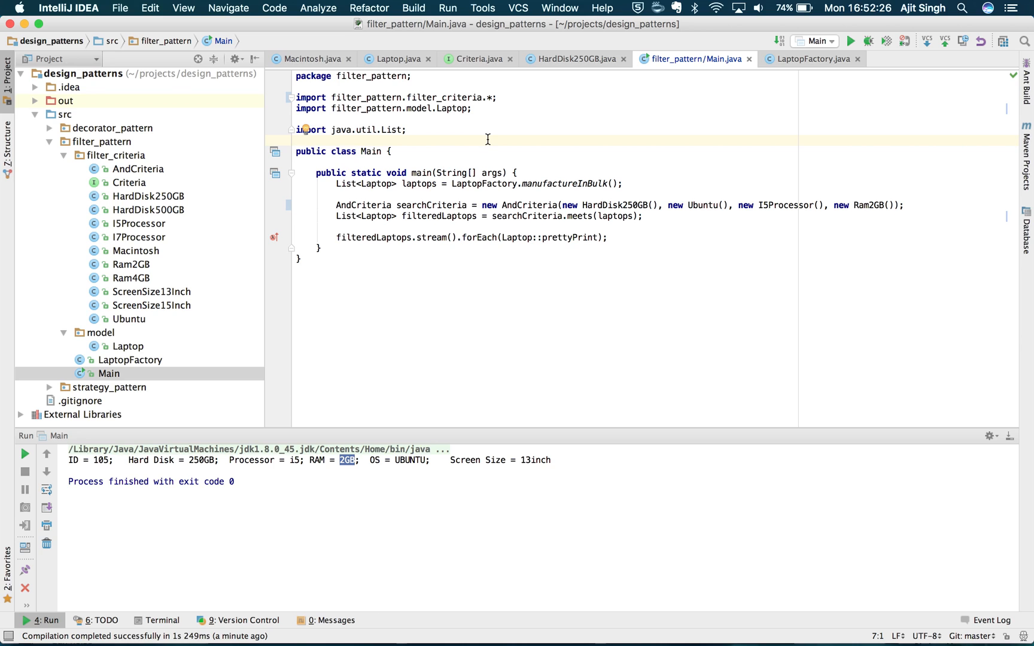
{"action": "left_click", "coordinate": [297, 142]}
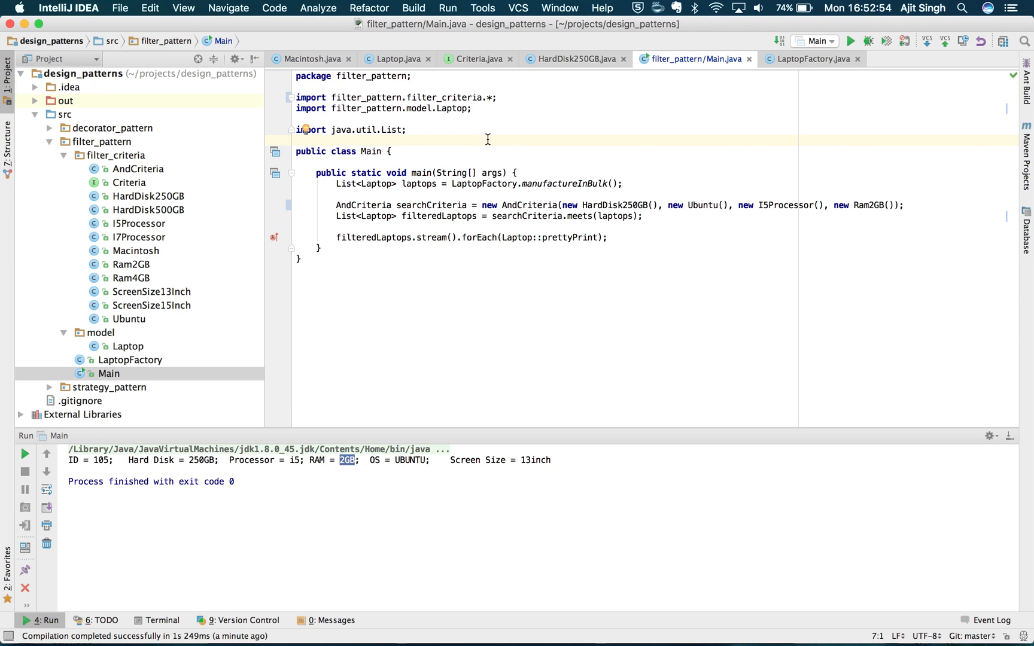
{"action": "mouse_move", "coordinate": [414, 243]}
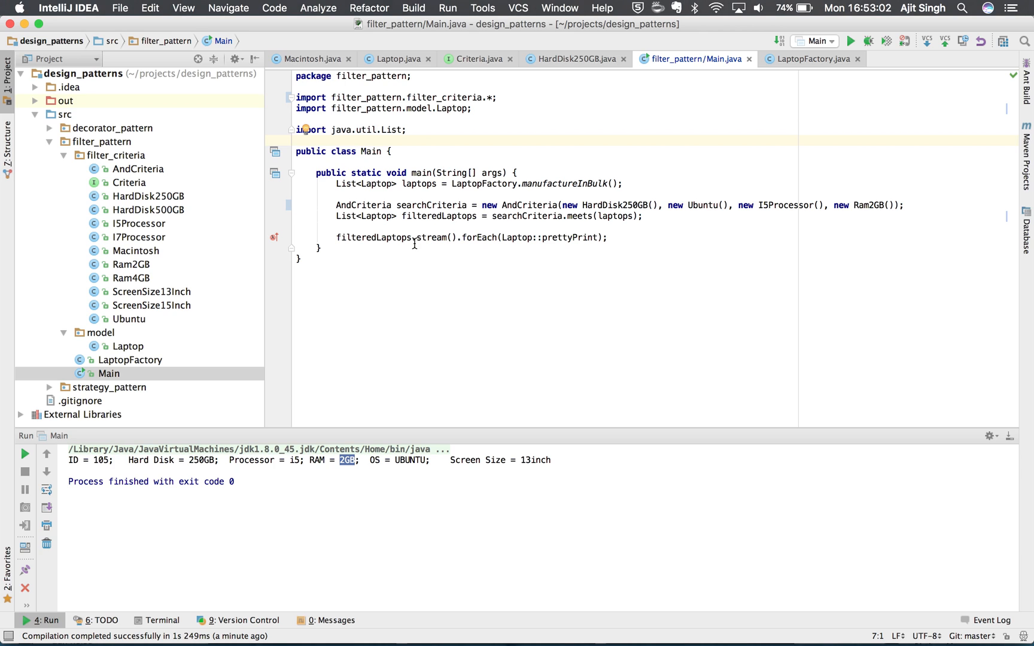
{"action": "key", "text": "cmd+tab"}
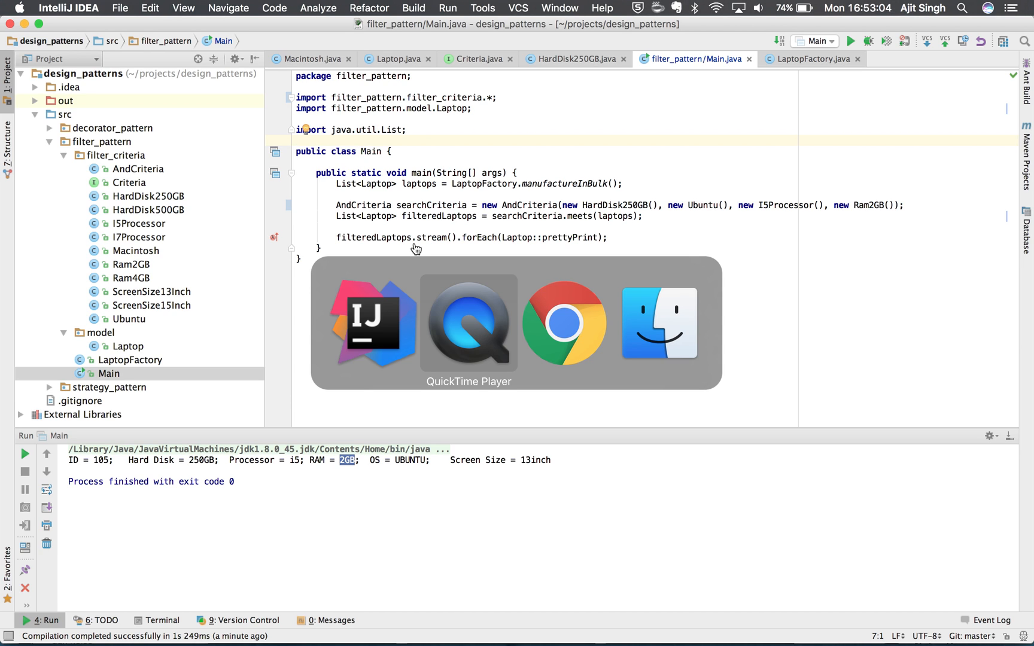